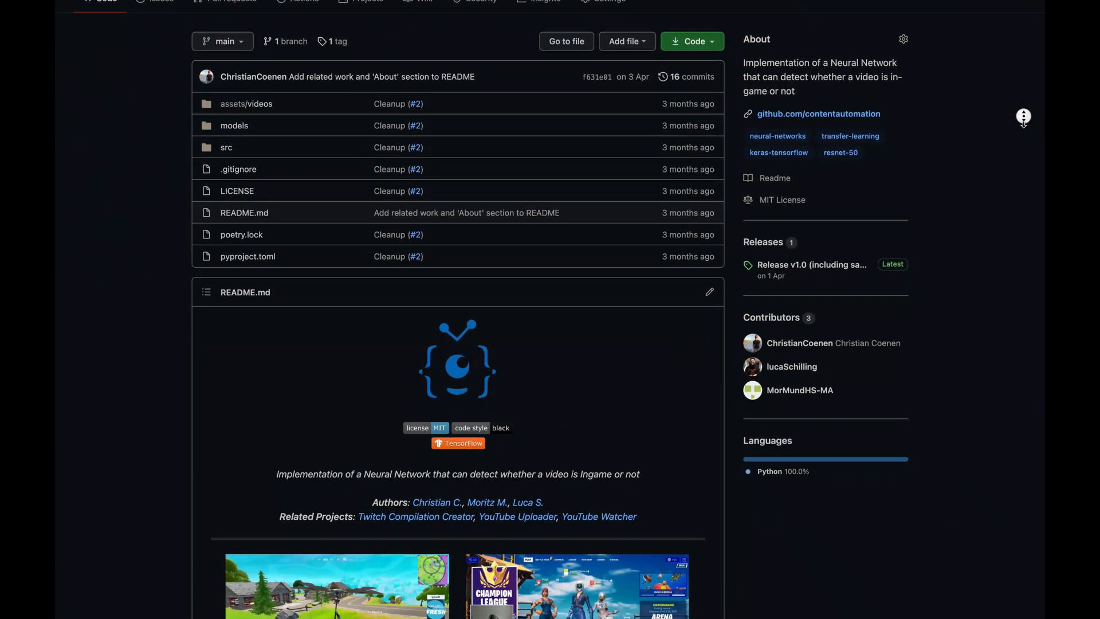
Step: Scroll the repository page down through the README to the About and Setup sections
scroll("down", 3)
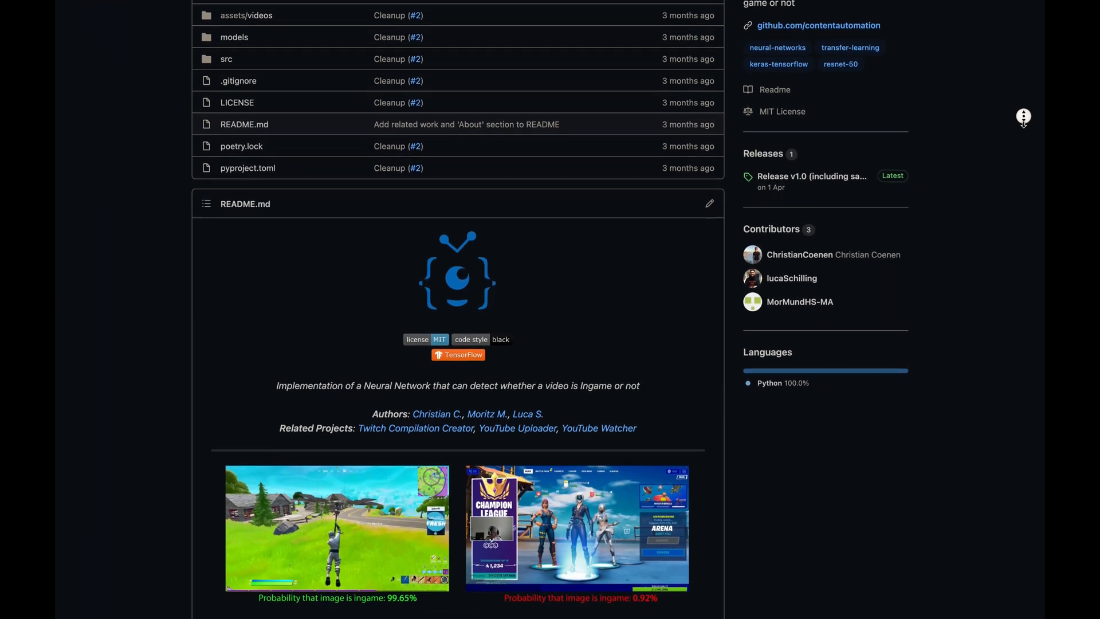
scroll("down", 3)
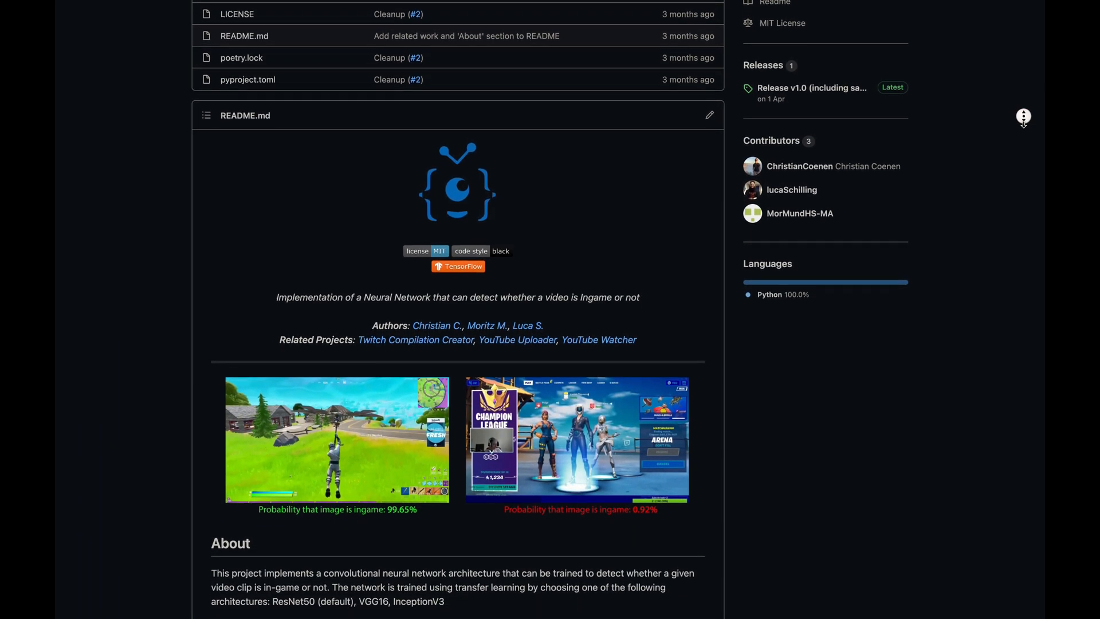
scroll("down", 3)
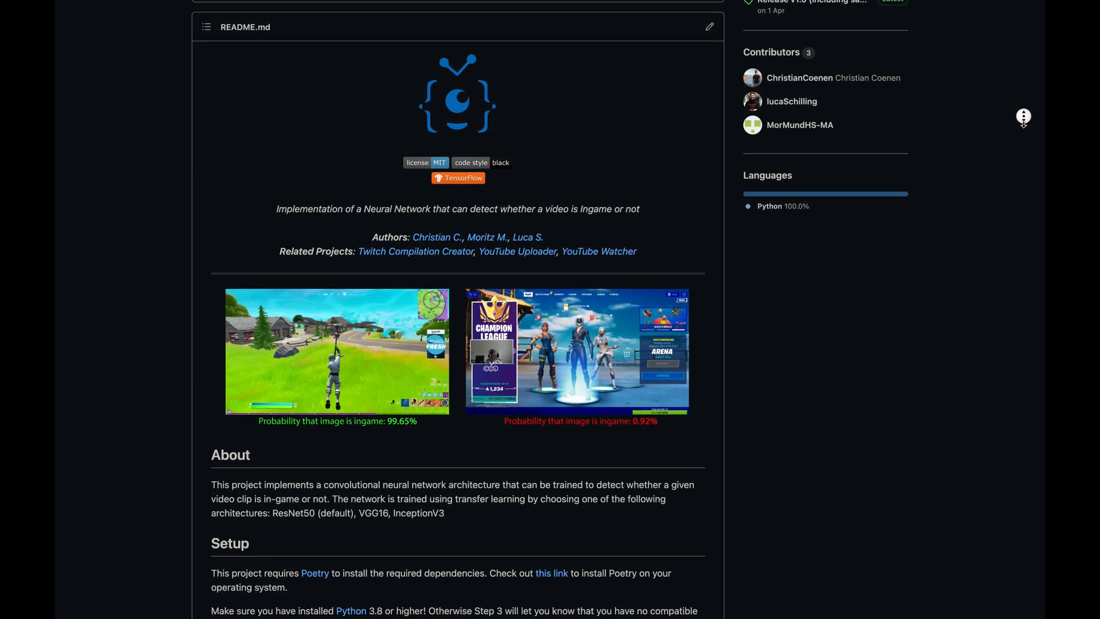
scroll("down", 3)
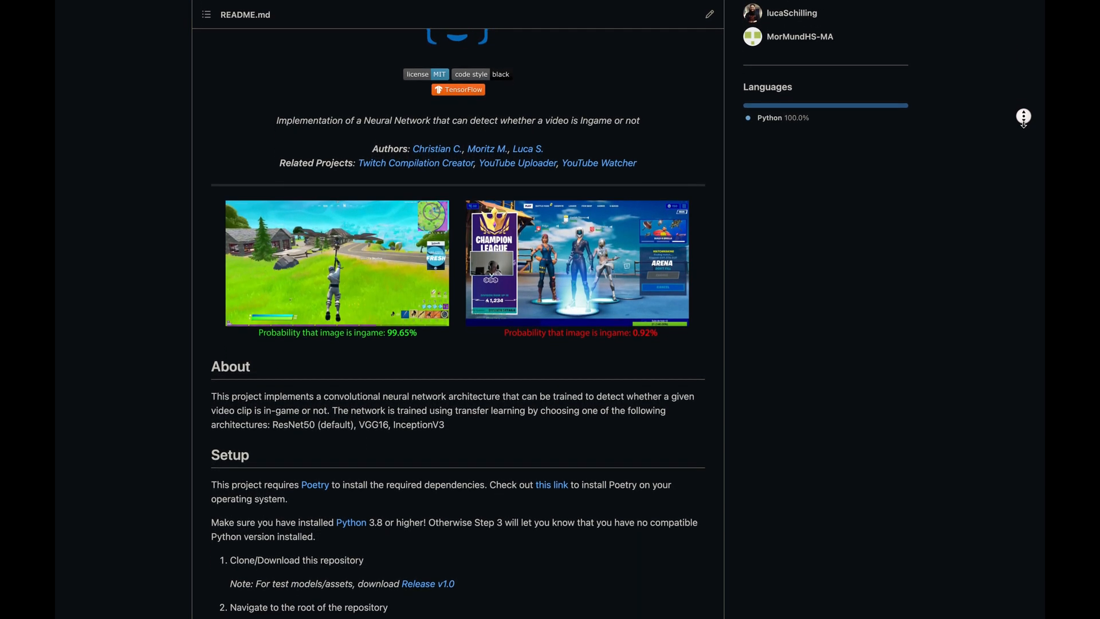
scroll("down", 3)
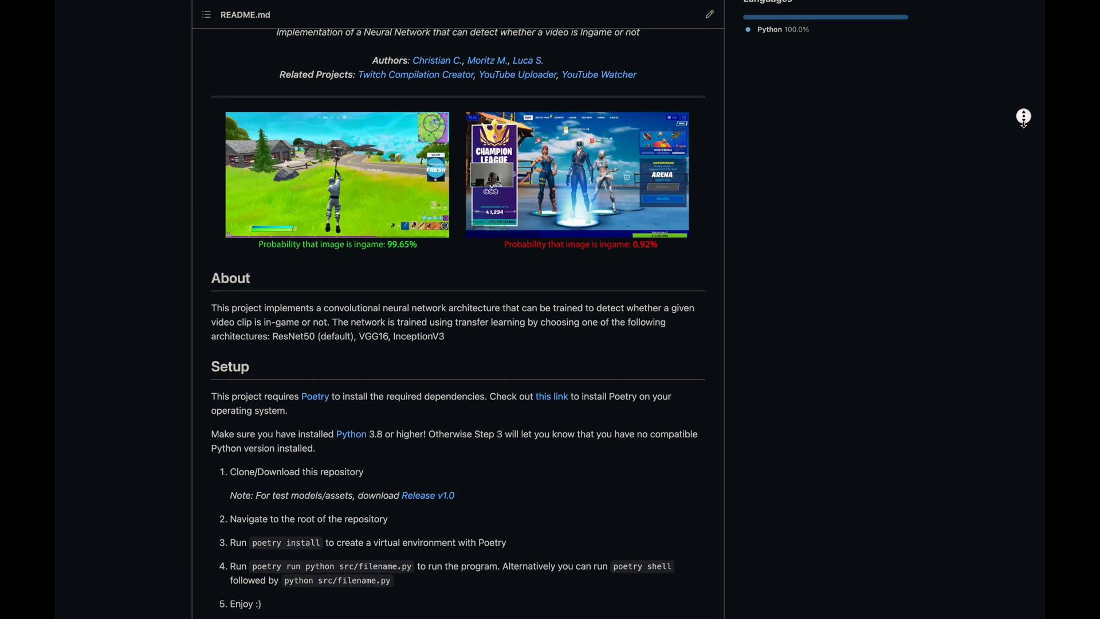
scroll("down", 3)
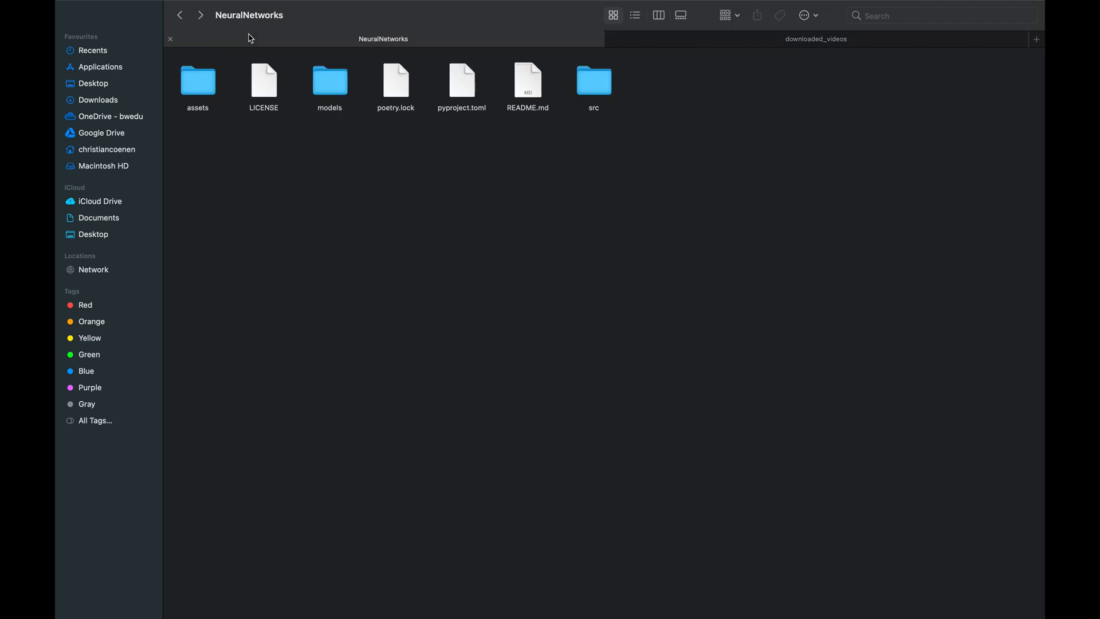
Step: Navigate from assets through videos into the new images folder of extracted frames
double_click(197, 81)
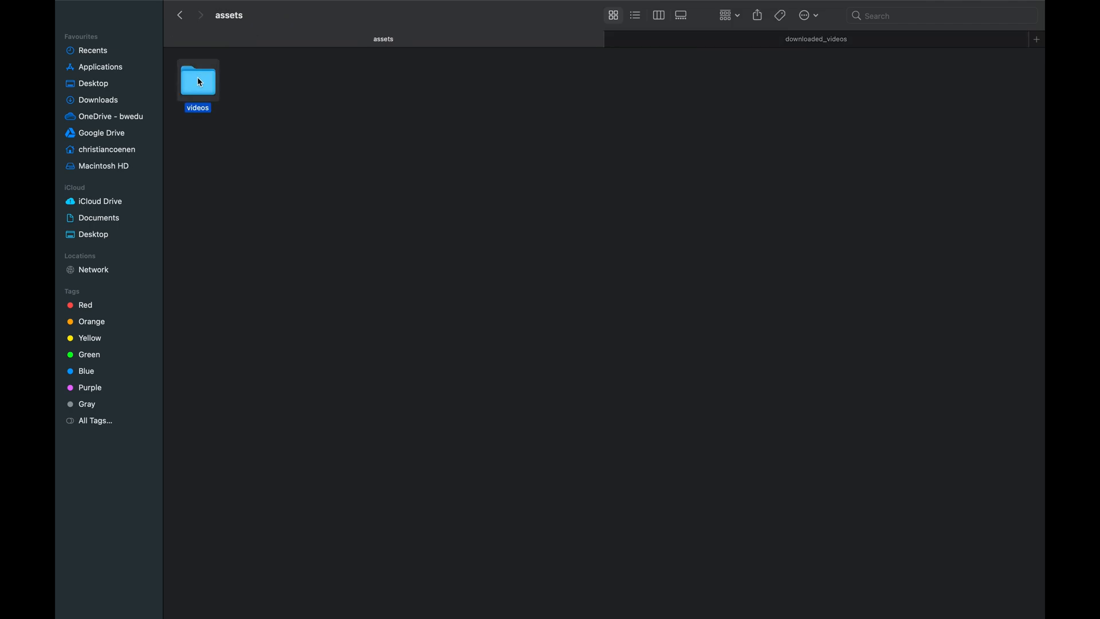
double_click(198, 79)
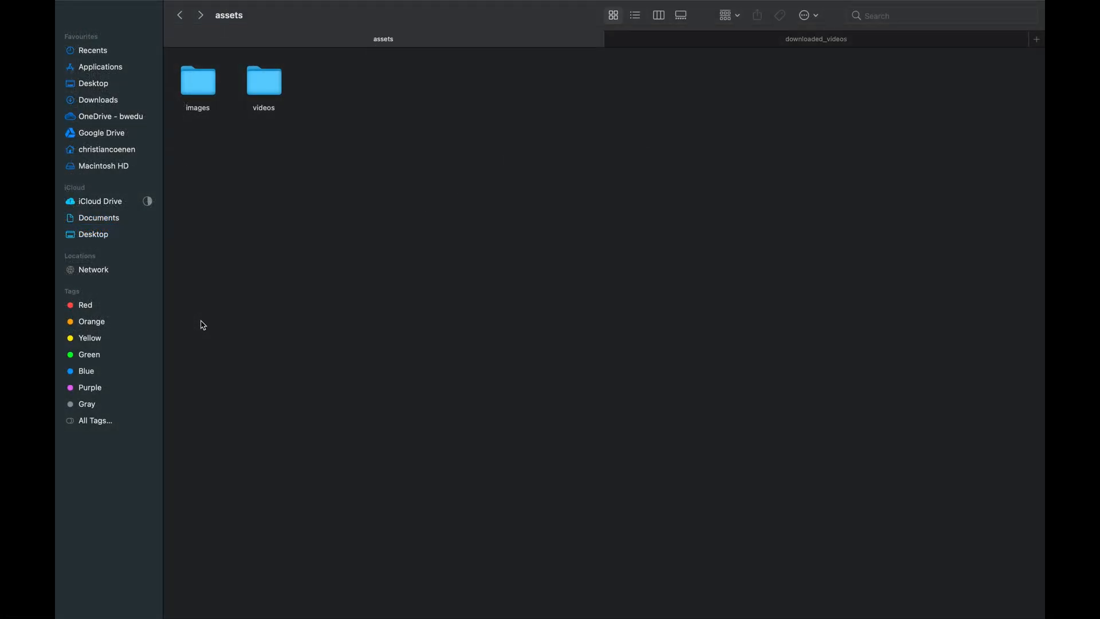
double_click(197, 79)
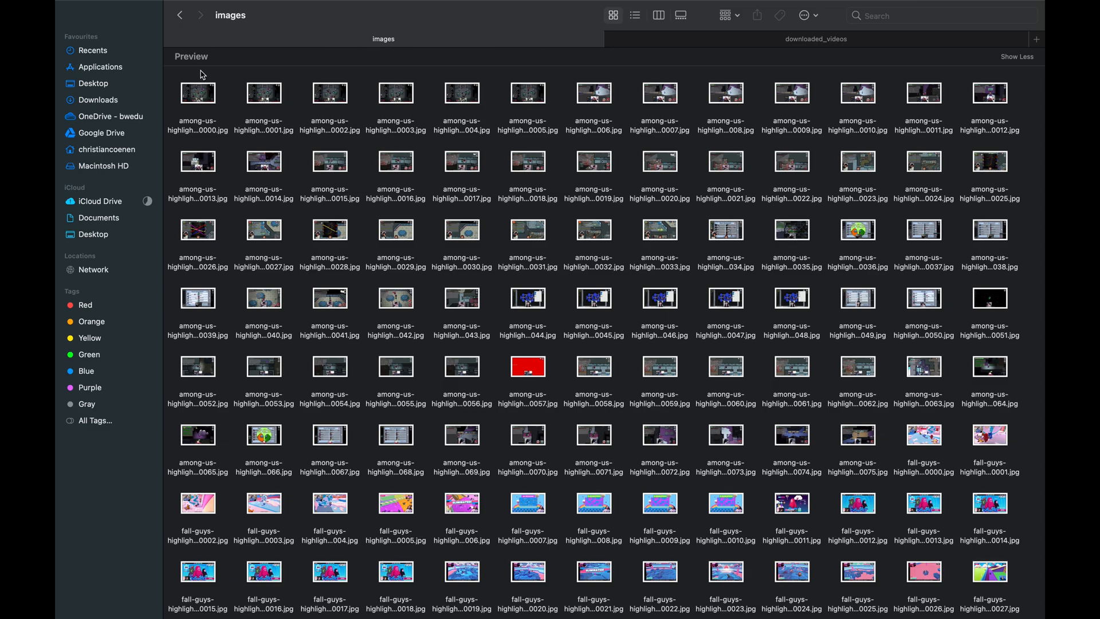
Step: Create new folders named fortnite and nogame among the extracted frame images
right_click(200, 75)
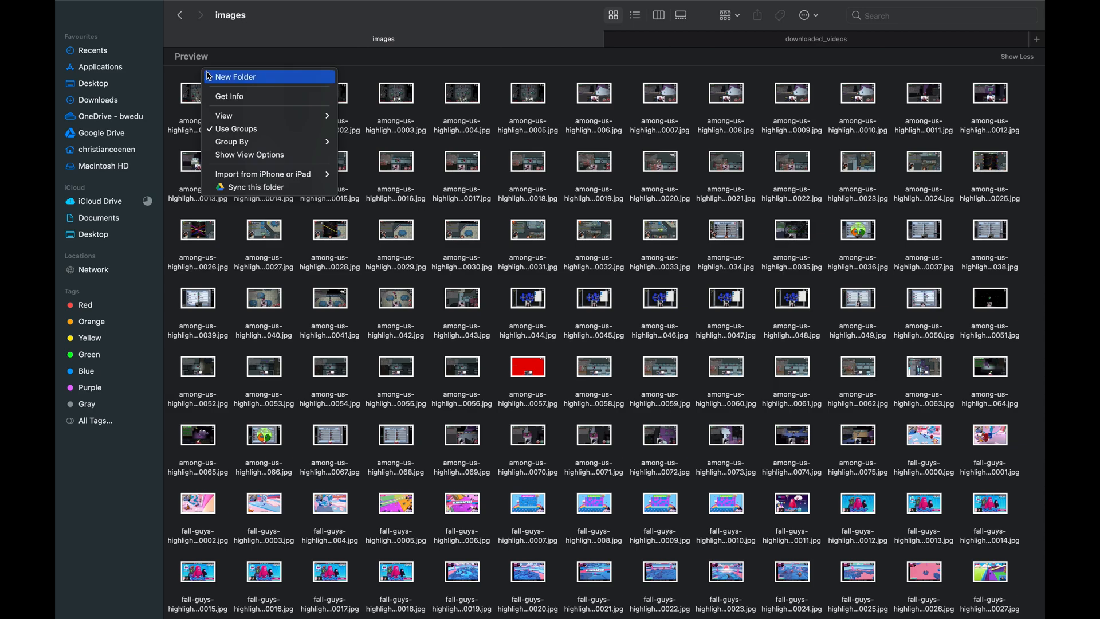
left_click(234, 77)
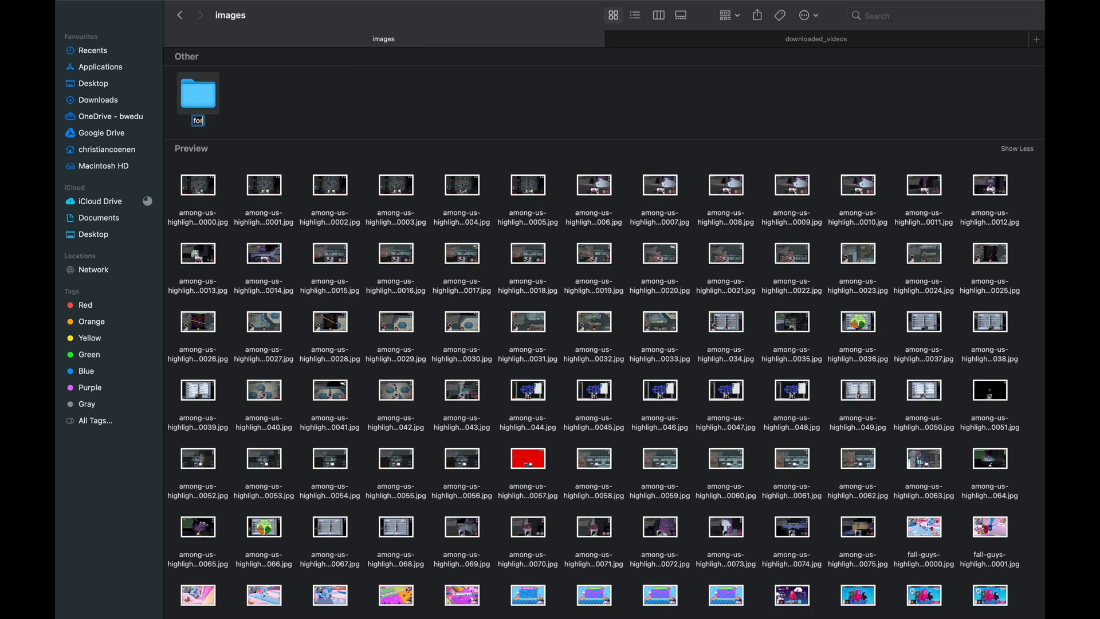
type("fortnite")
type("nogame")
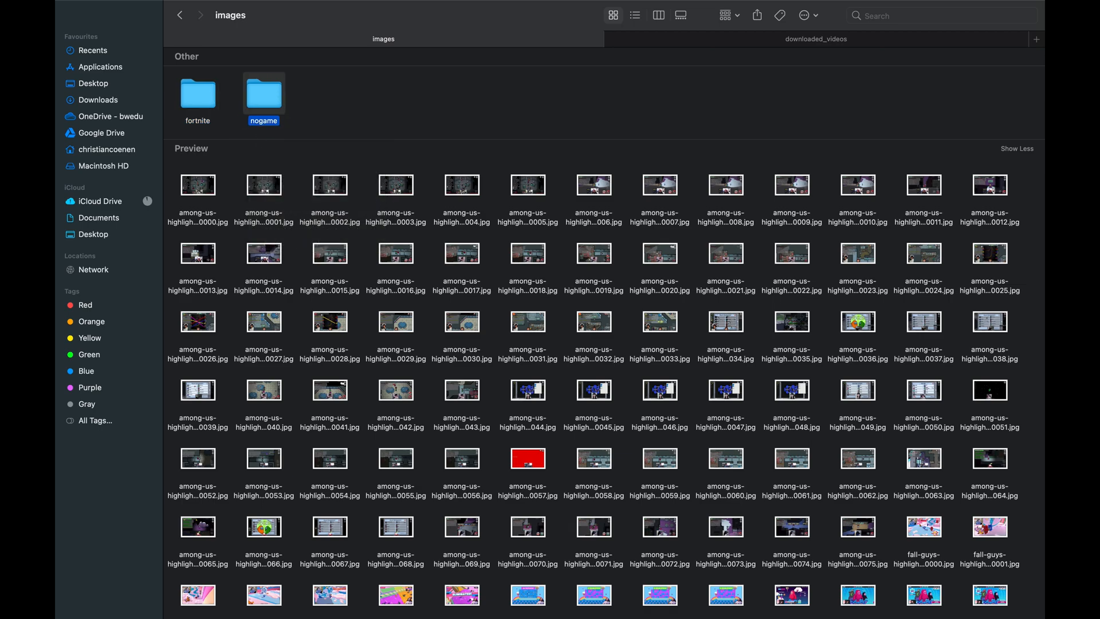
left_click(304, 146)
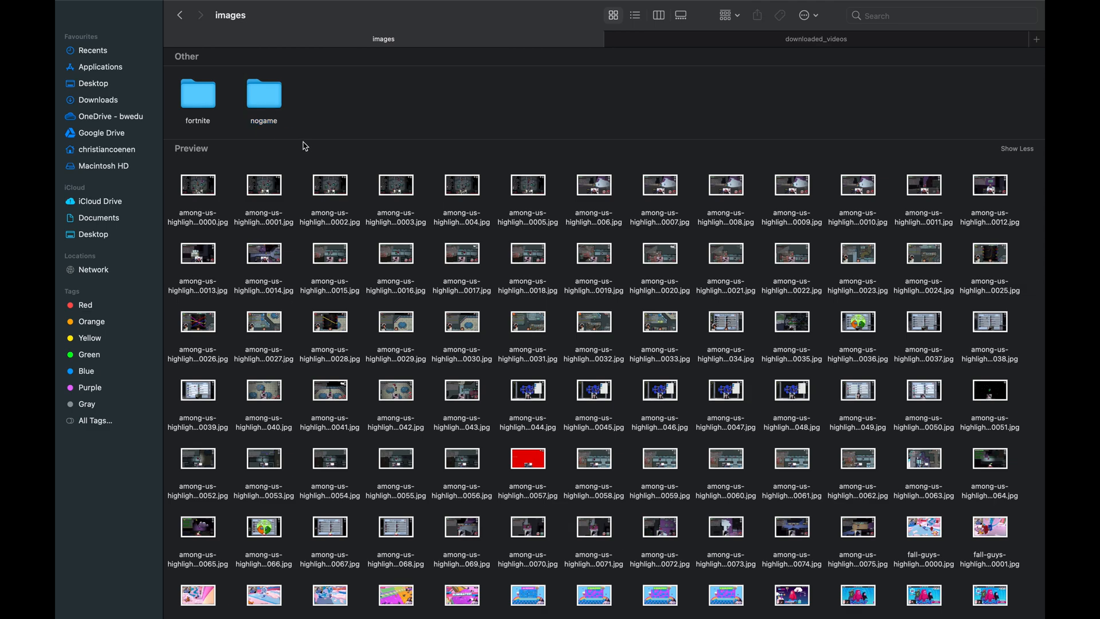
left_click(197, 185)
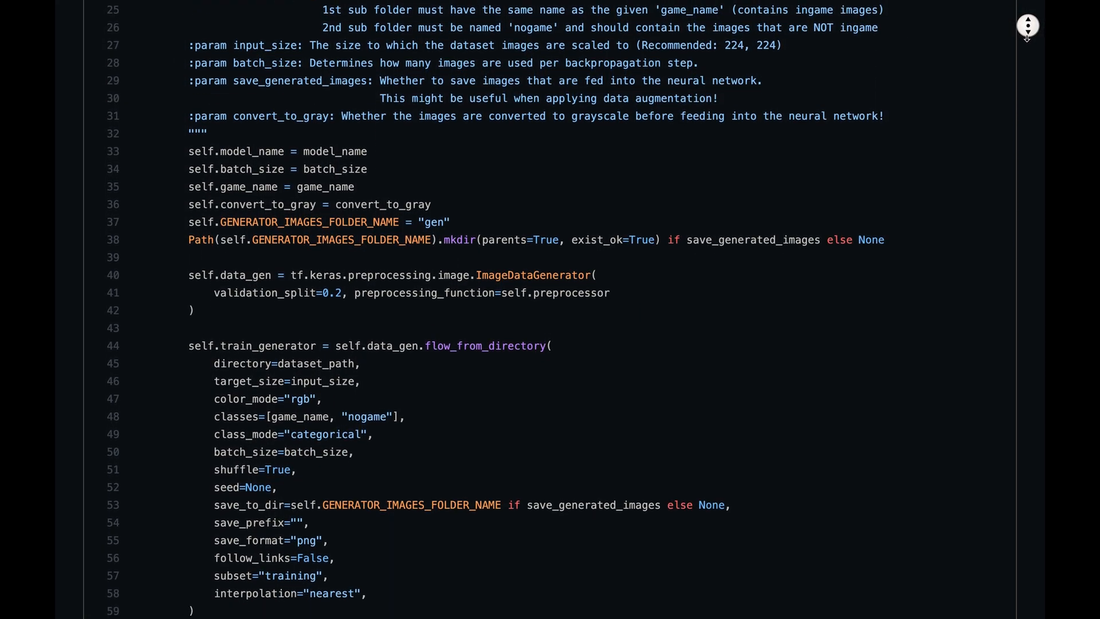
Step: Replace the game_name placeholder in the example training code with fortnite
scroll("down", 3)
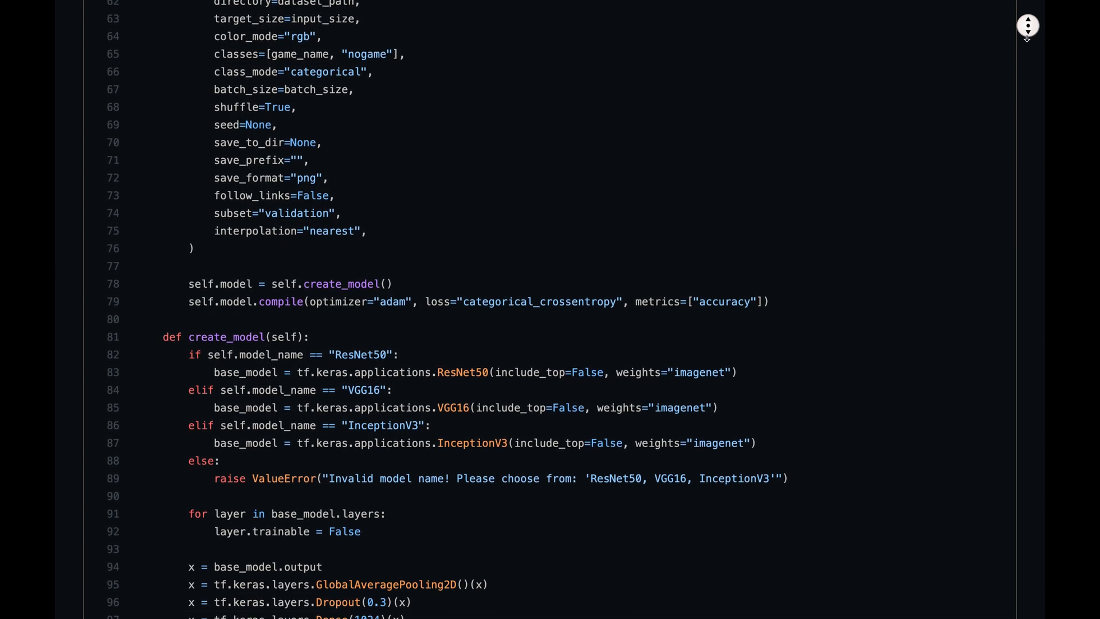
scroll("down", 3)
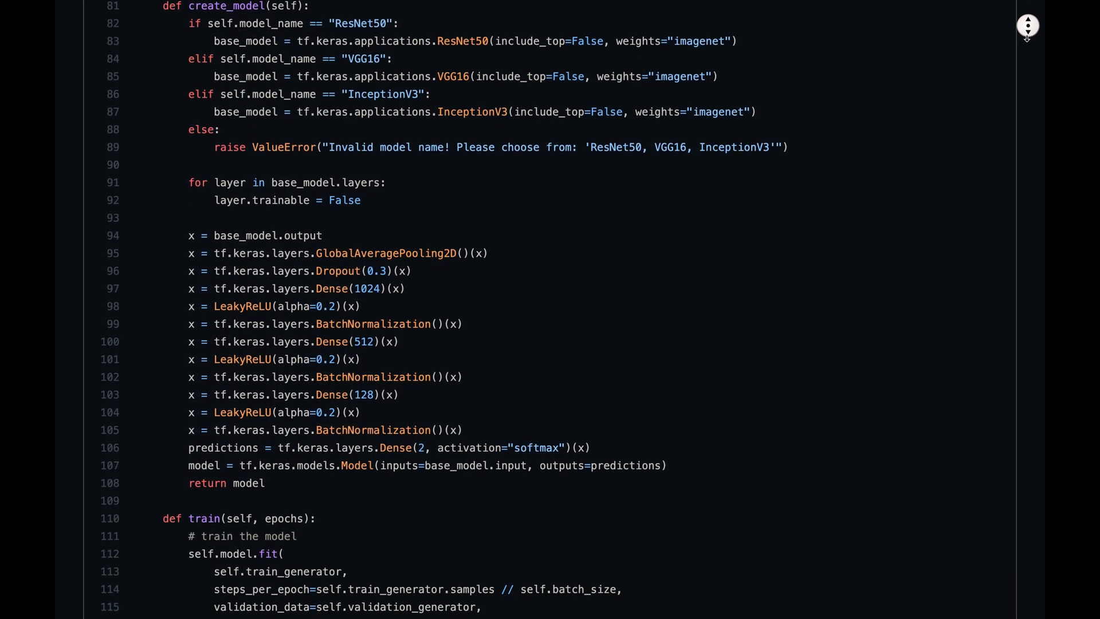
scroll("down", 3)
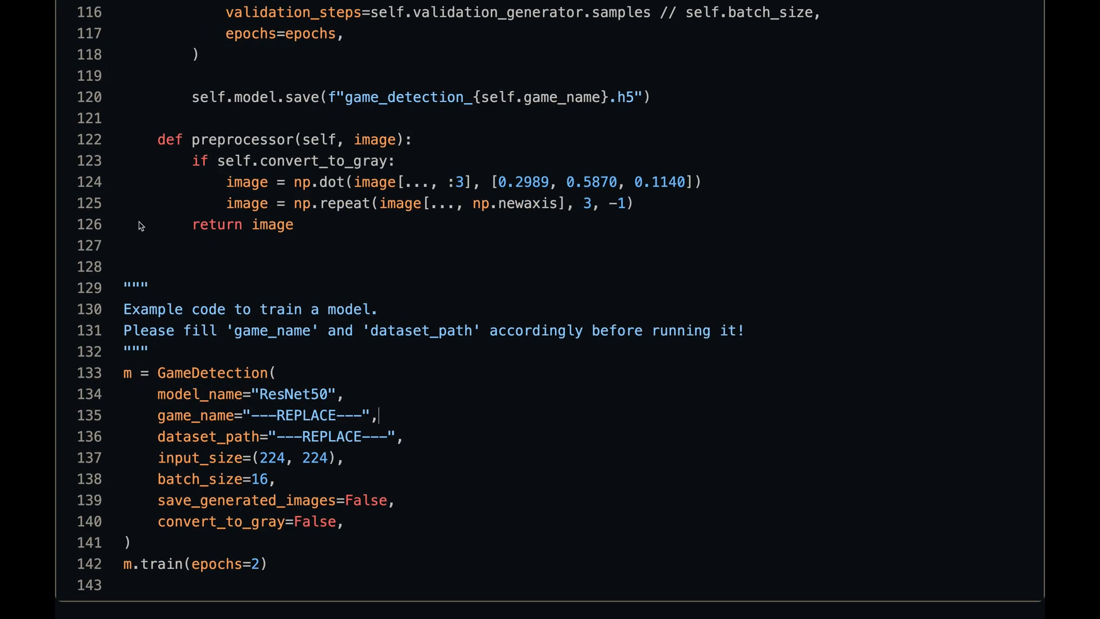
double_click(356, 415)
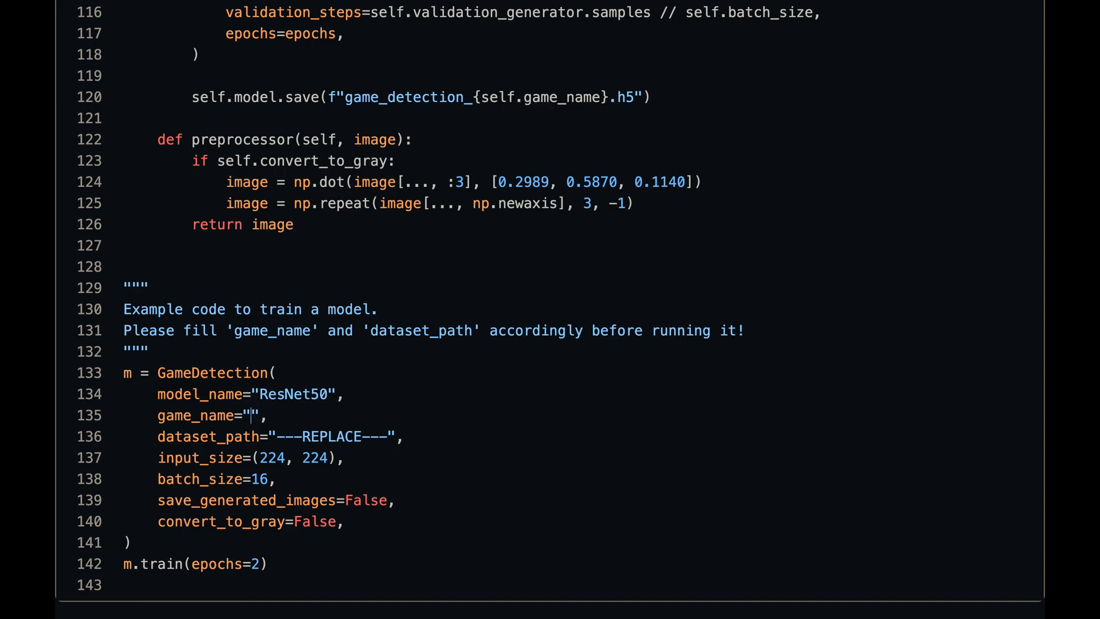
type("fortnite")
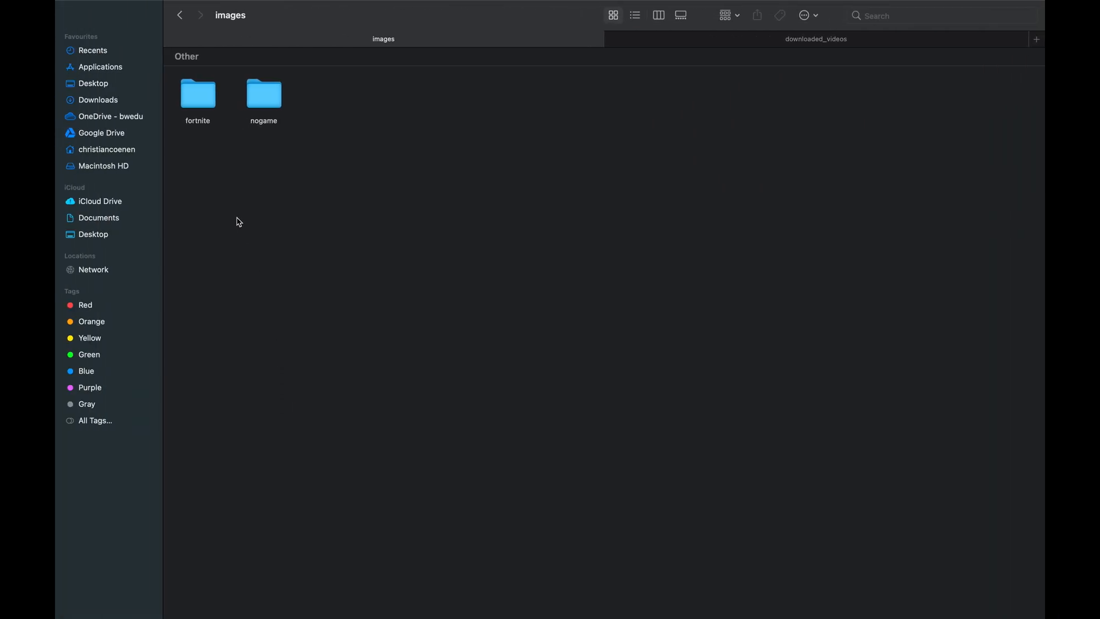
Step: Rename the images folder to dataset and verify it still holds fortnite and nogame
left_click(180, 15)
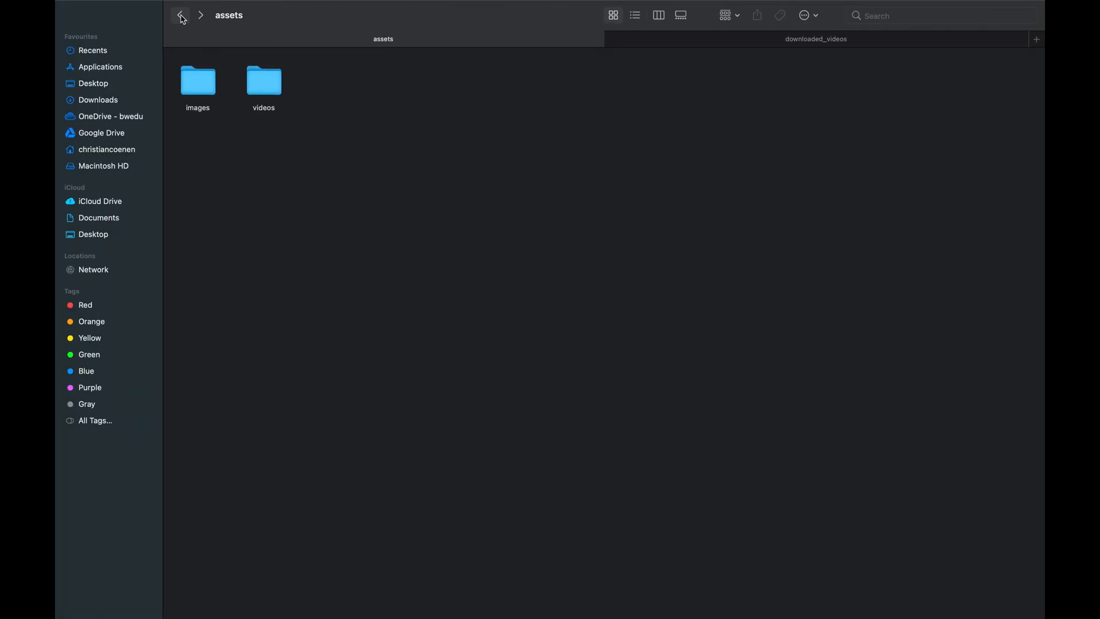
left_click(197, 79)
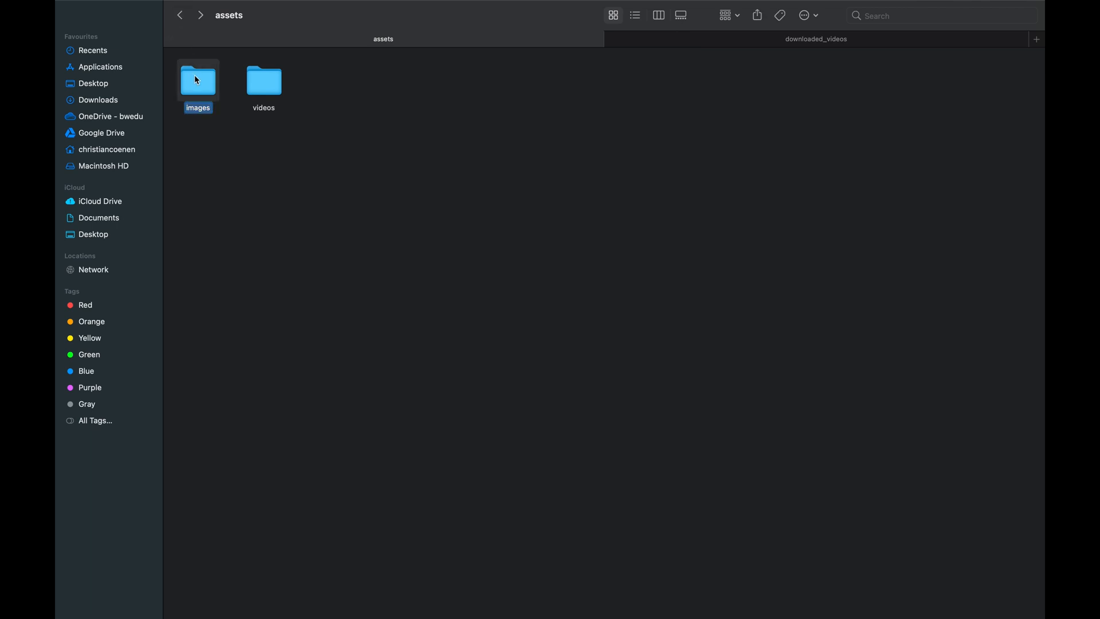
type("dataset")
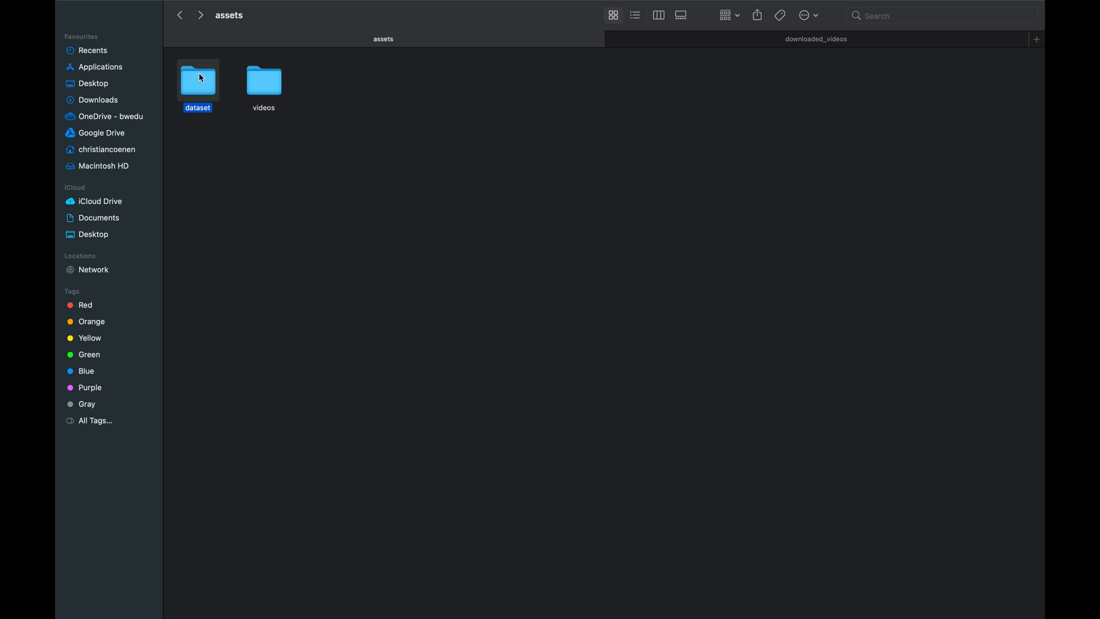
double_click(197, 78)
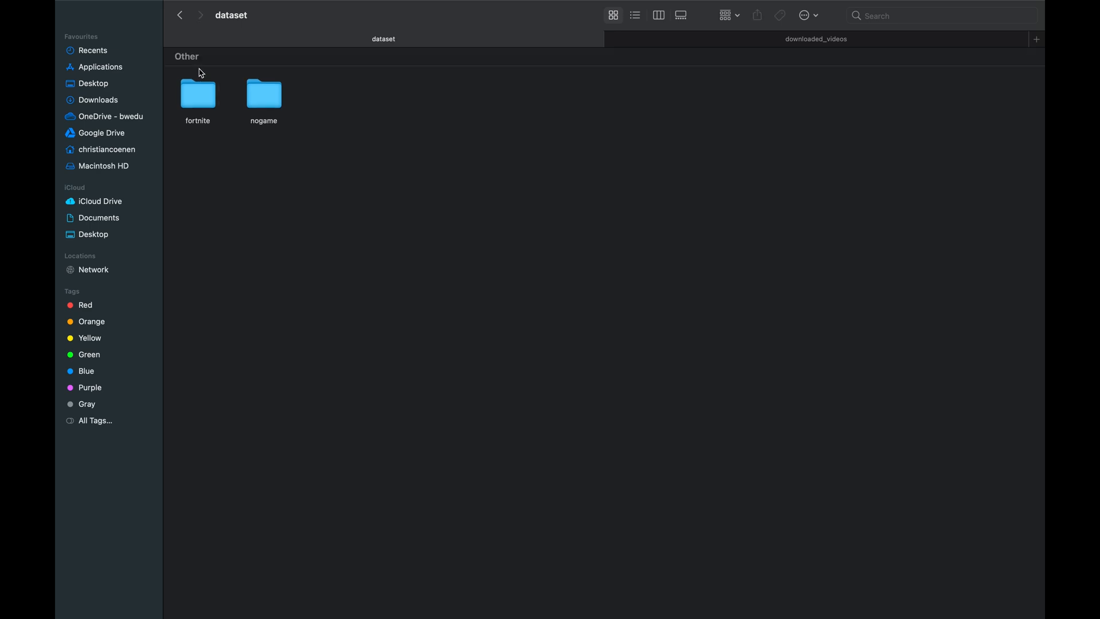
left_click(180, 15)
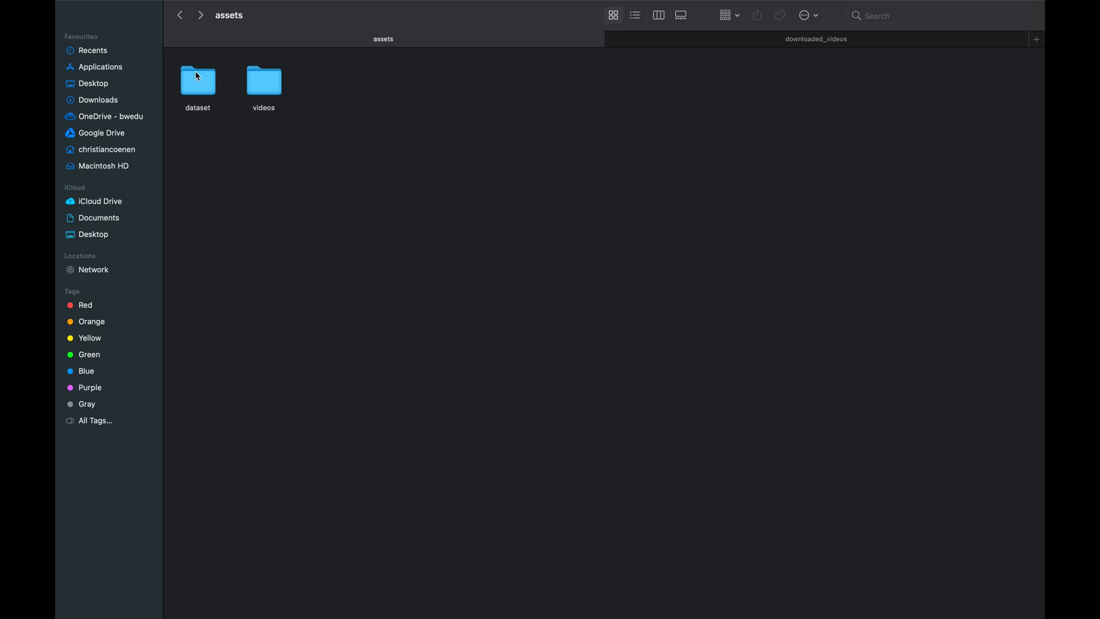
right_click(197, 79)
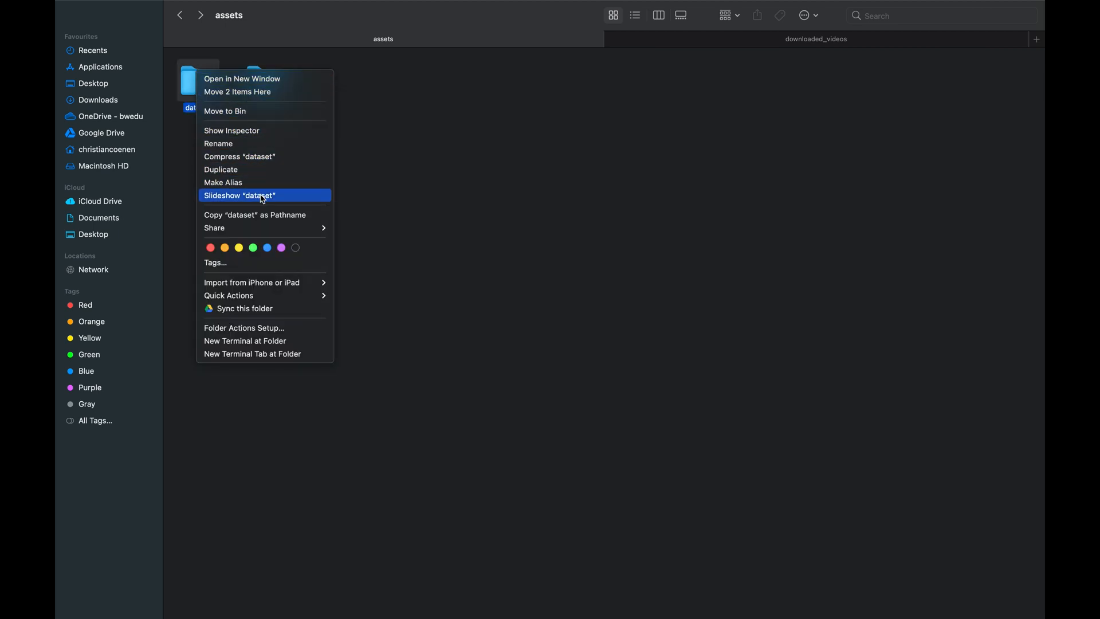
mouse_move(264, 214)
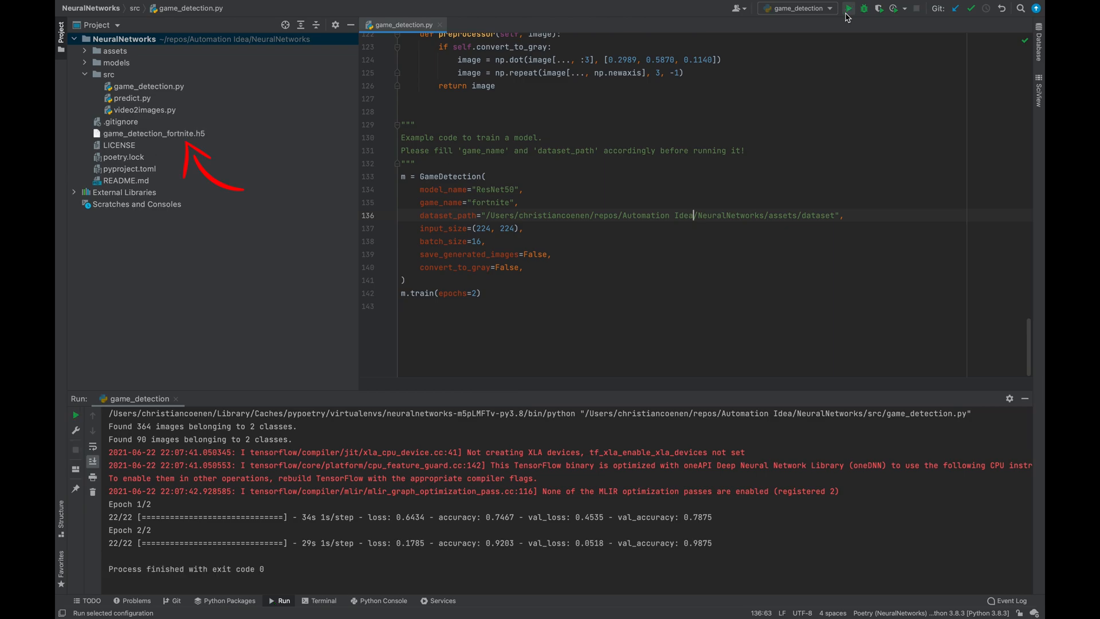
Step: Run the game_detection configuration to train for two epochs on assets/dataset
left_click(117, 62)
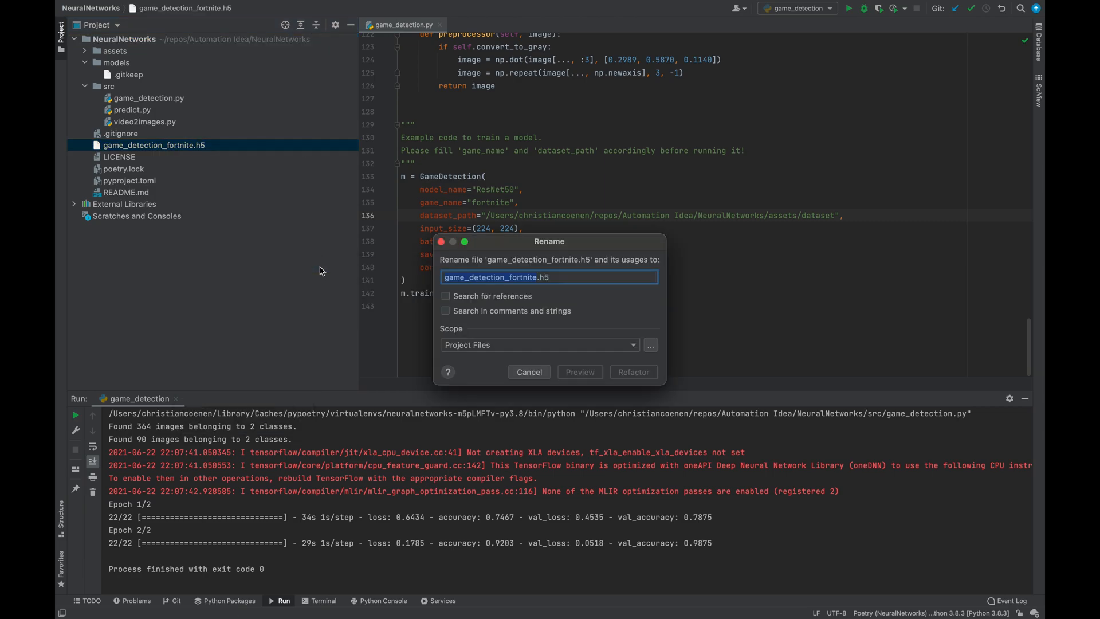
Step: Confirm renaming the model to fortnite.h5 and moving it into the models folder
left_click(633, 371)
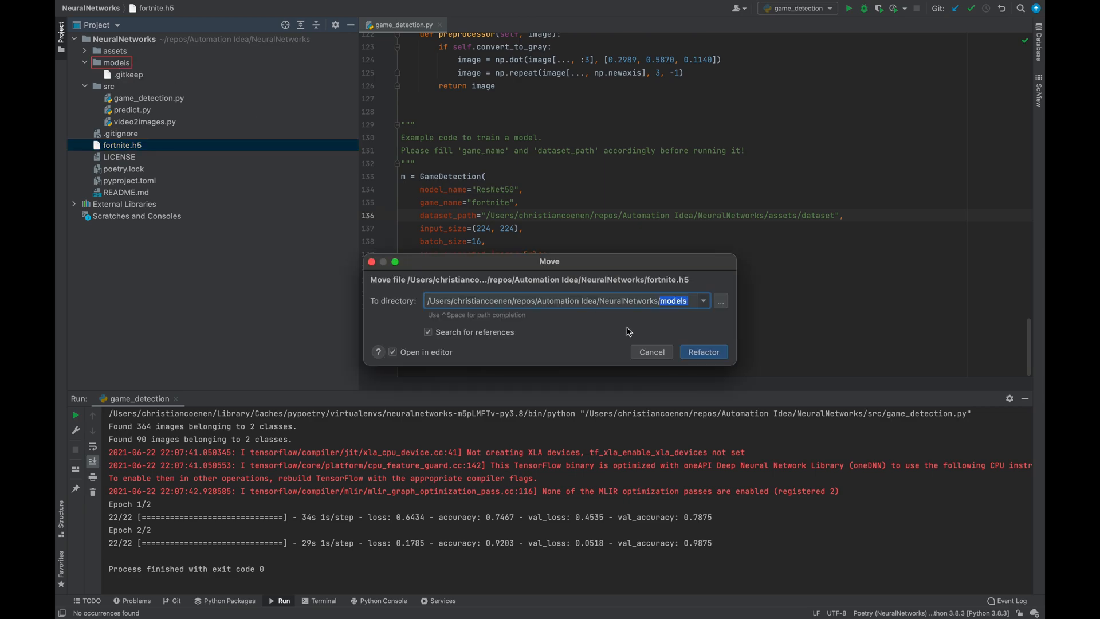
left_click(703, 352)
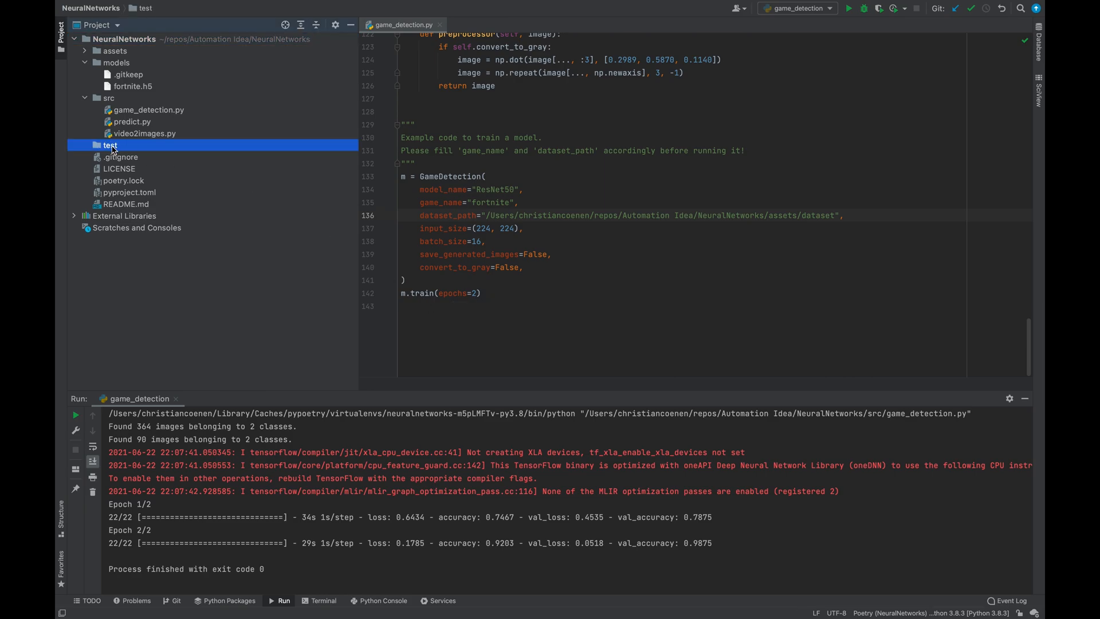
Step: Select the newly created test folder at the project root
left_click(96, 145)
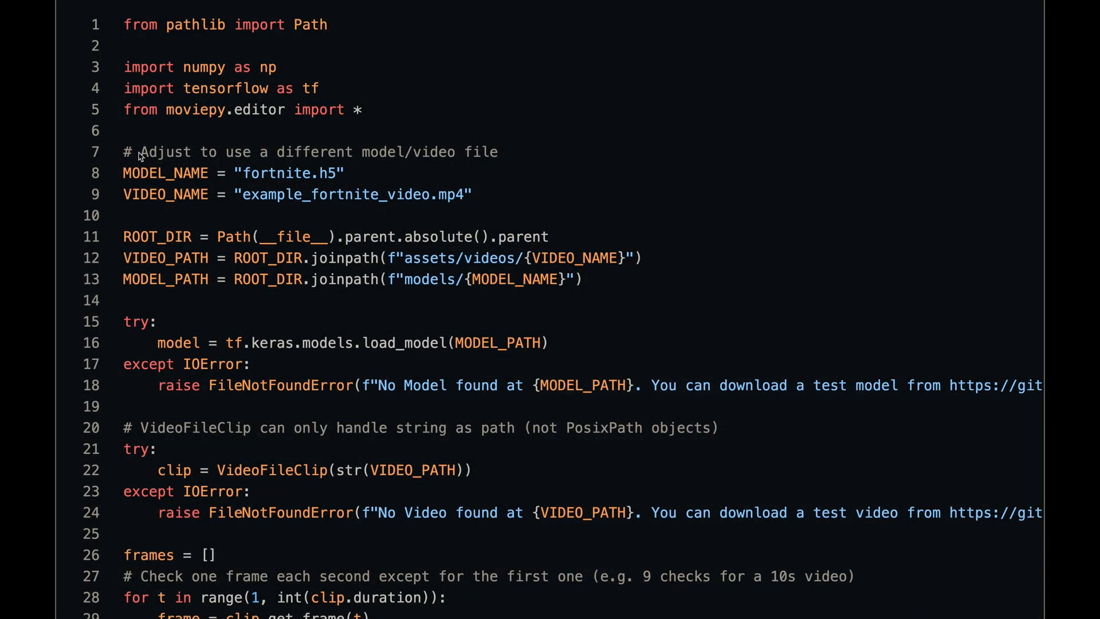
Step: Point predict.py's model and video settings at fortnite and run the predict configuration
double_click(165, 173)
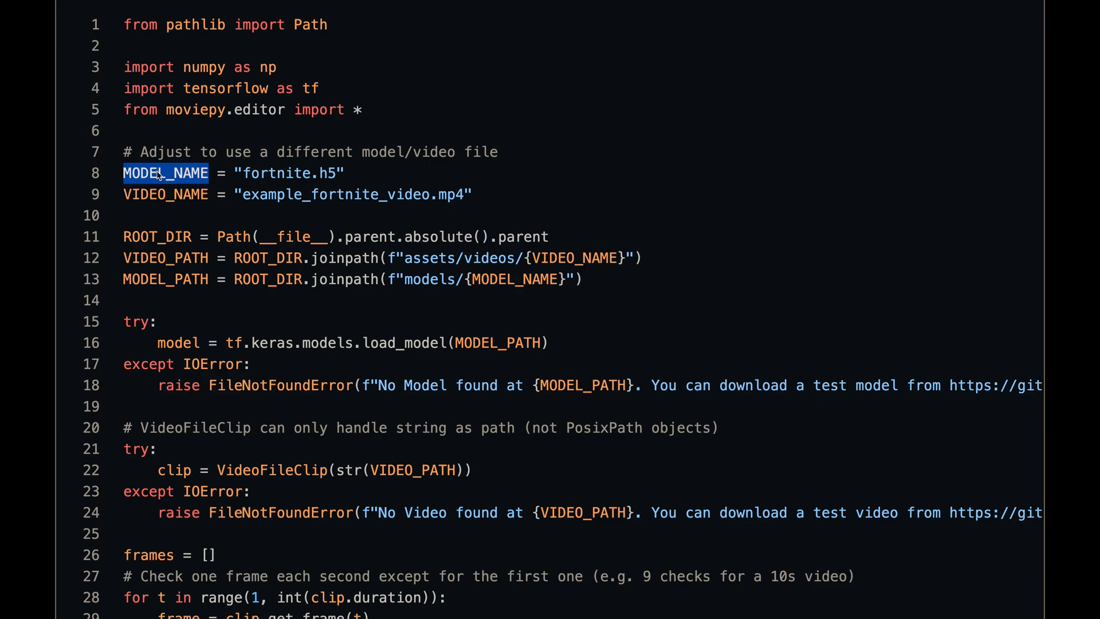
double_click(165, 279)
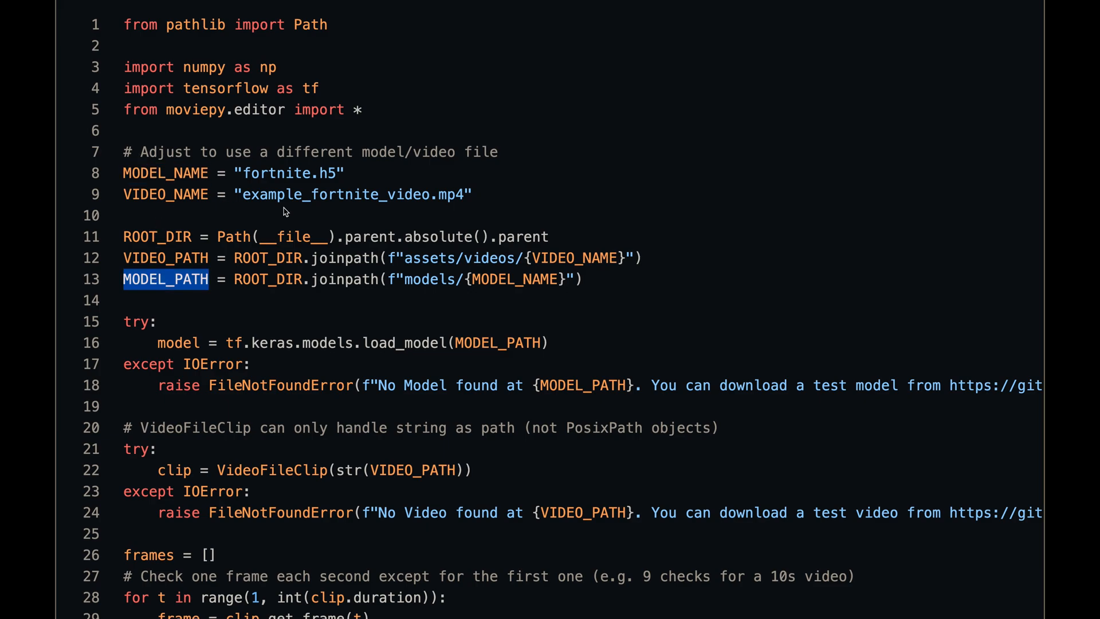
type("fortnit")
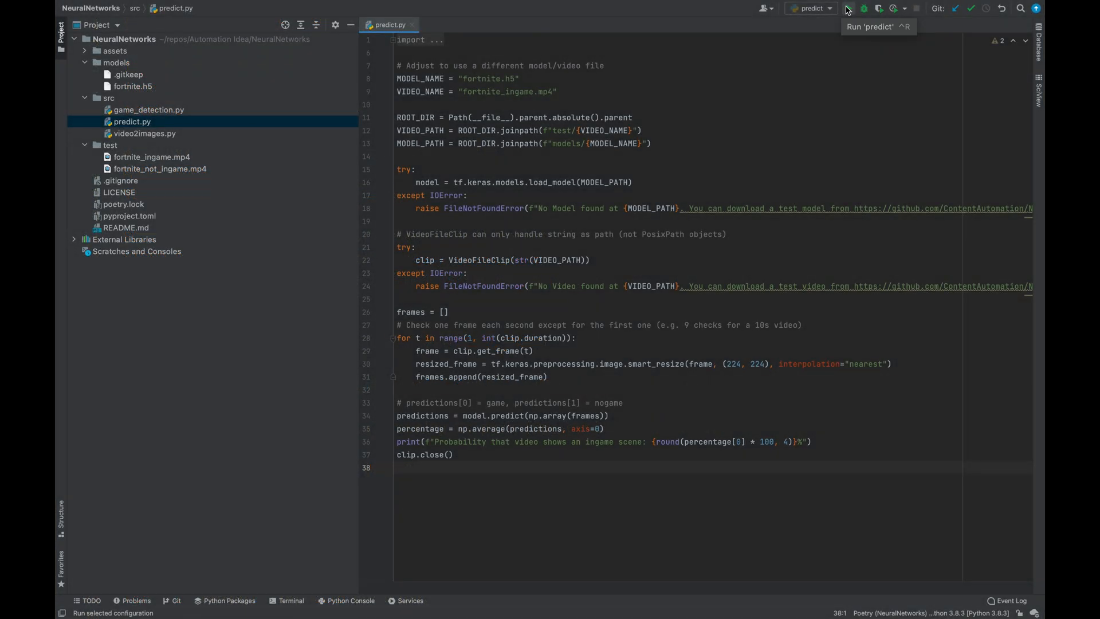
left_click(848, 8)
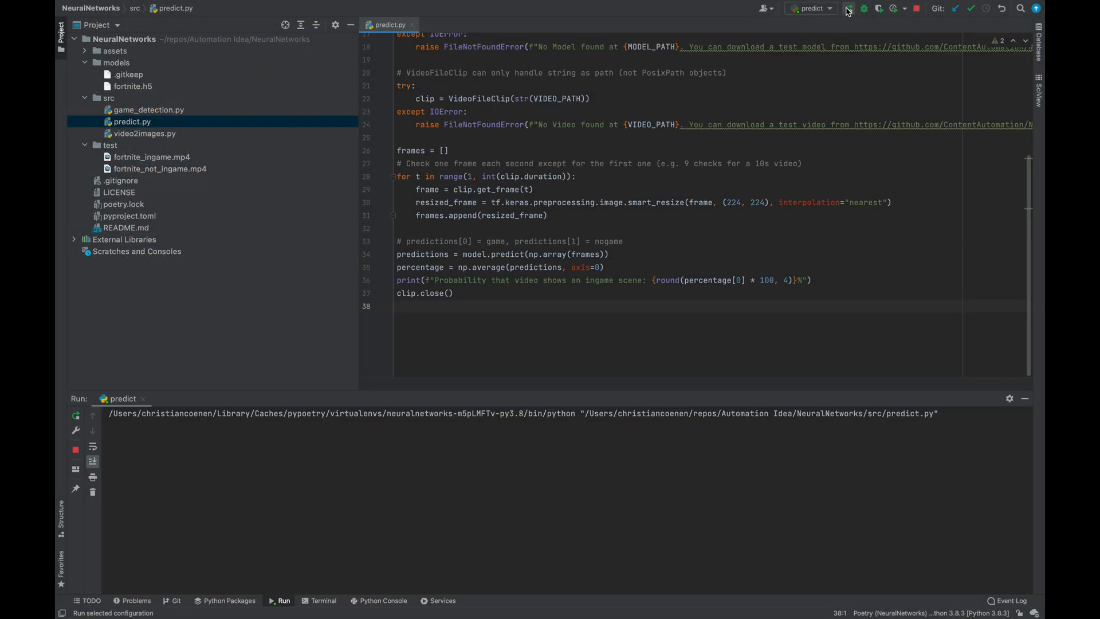
left_click(848, 8)
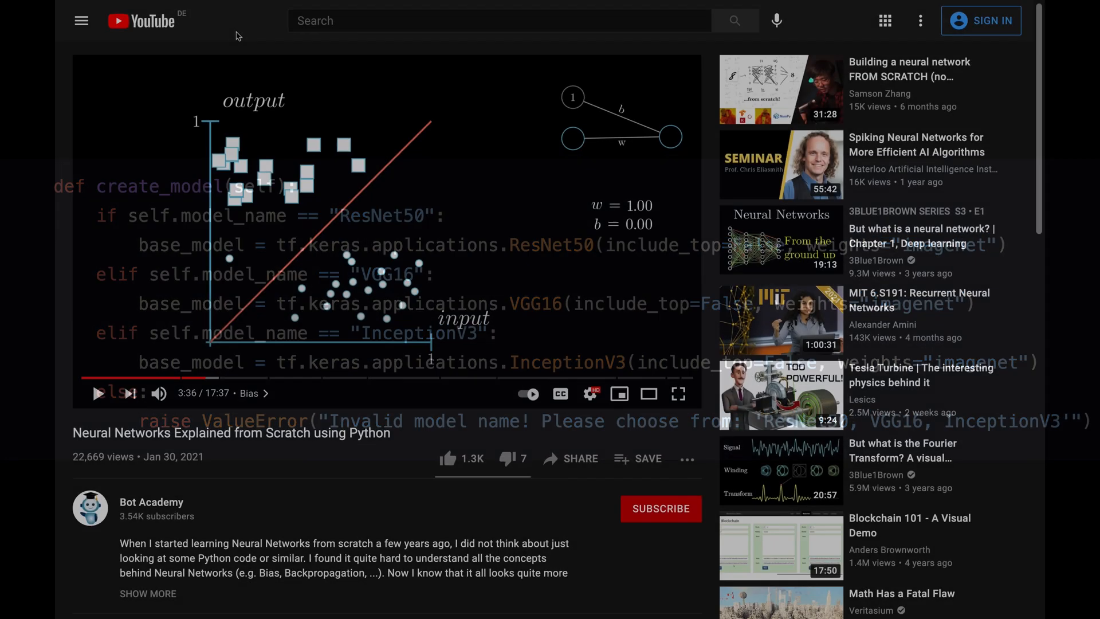
Step: Scroll down the video page to the description with its GitHub code link
scroll("down", 3)
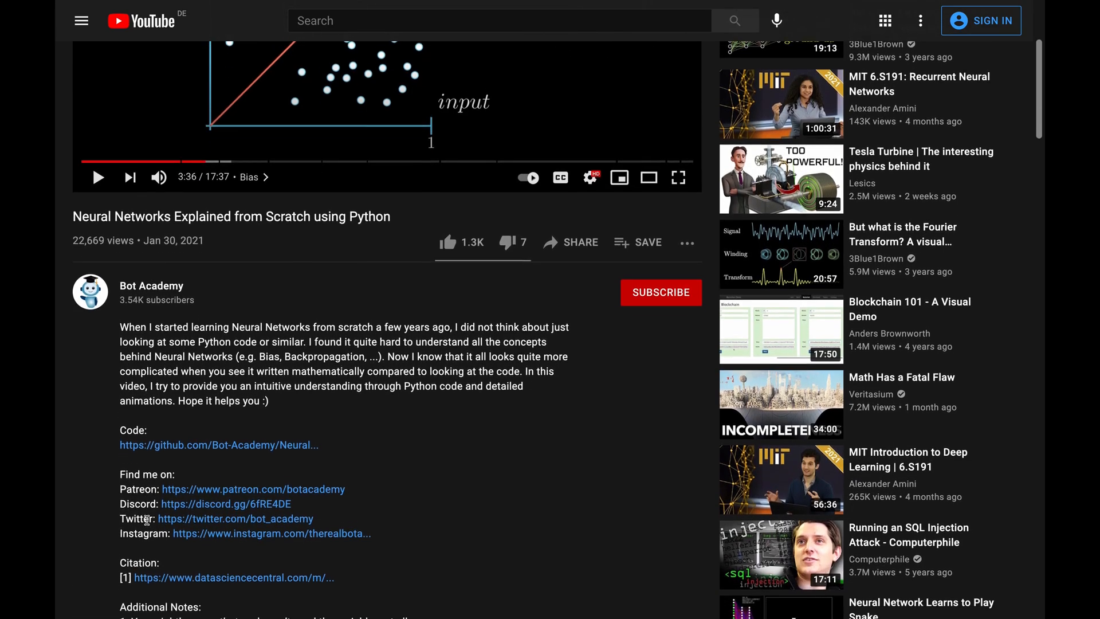
scroll("down", 3)
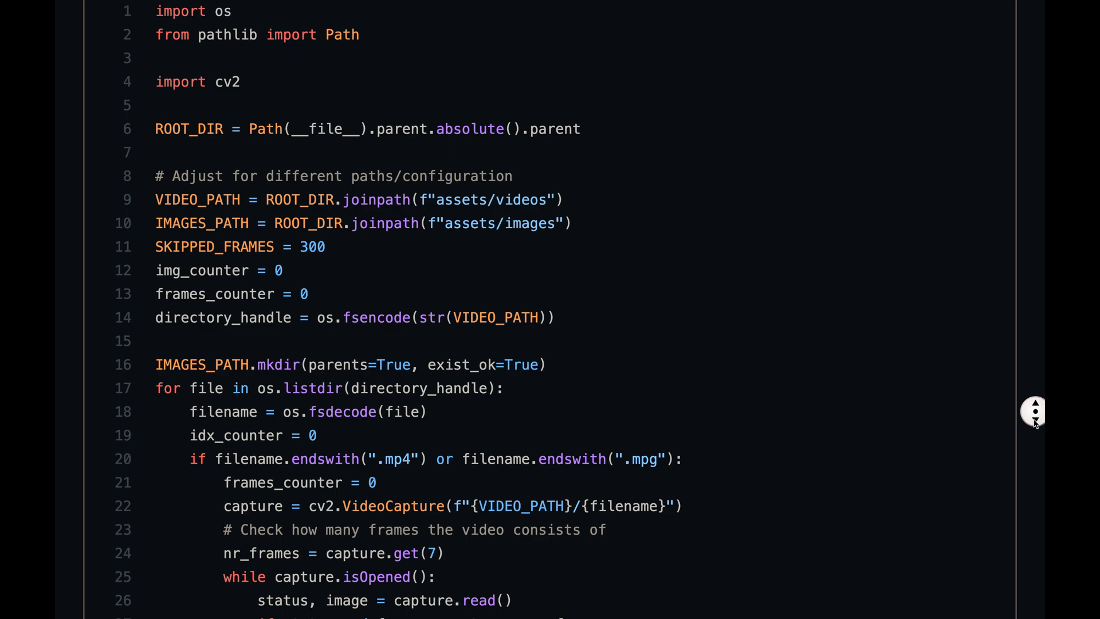
Step: Scroll through video2images.py, which saves every 300th frame into assets/images
scroll("down", 3)
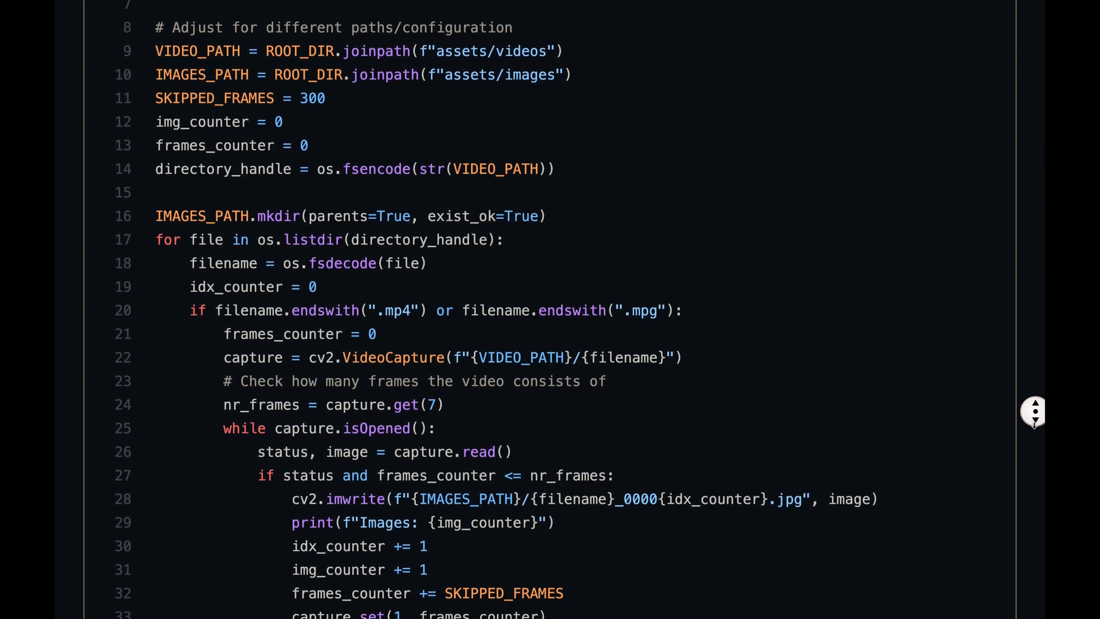
scroll("down", 3)
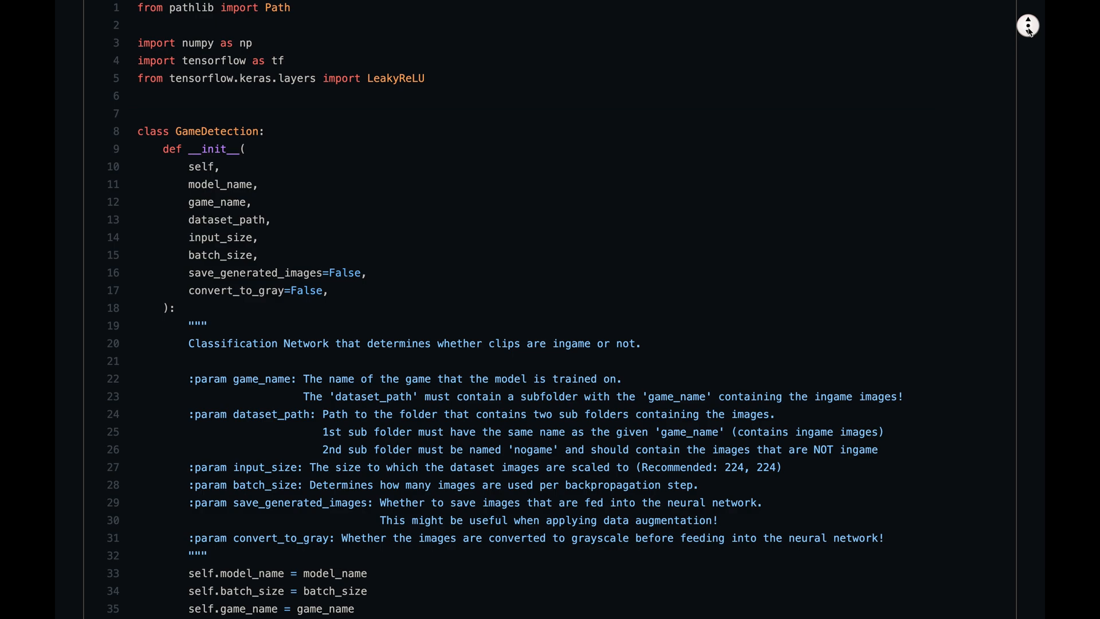
Step: Scroll game_detection.py to the GameDetection constructor parameters and dataset-structure docstring
scroll("down", 3)
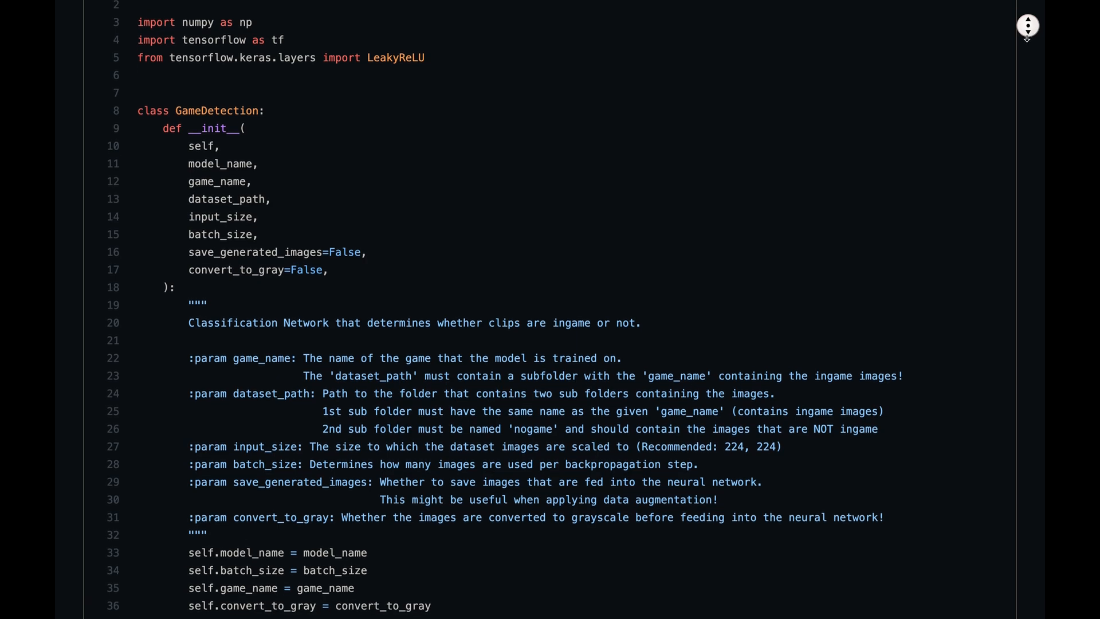
scroll("down", 3)
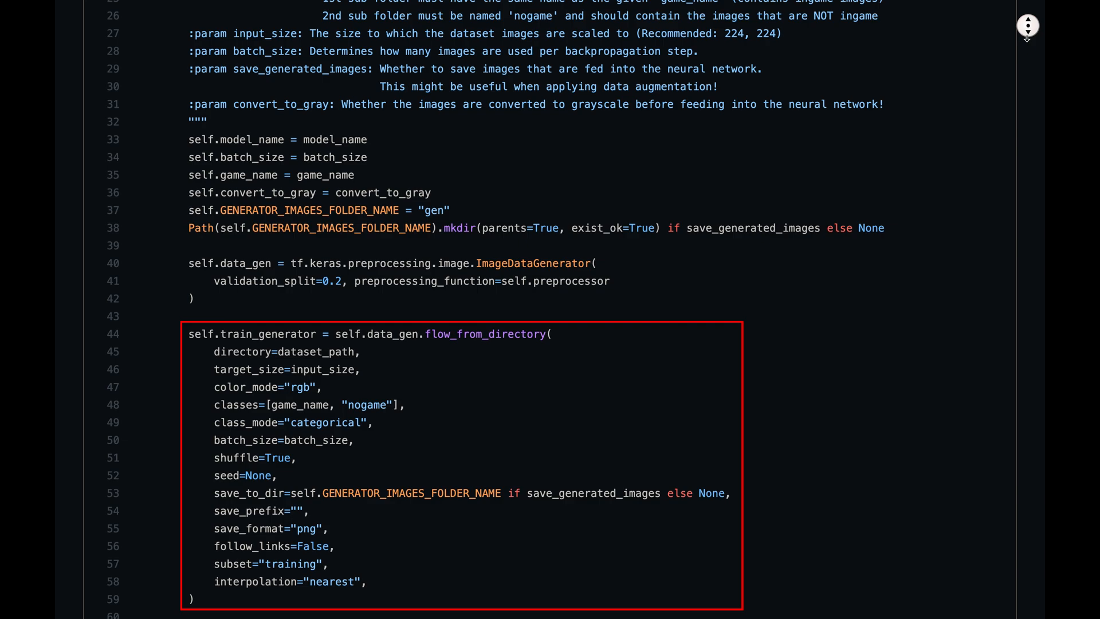
Step: Scroll past train_generator and validation_generator down to the create_model function
scroll("down", 3)
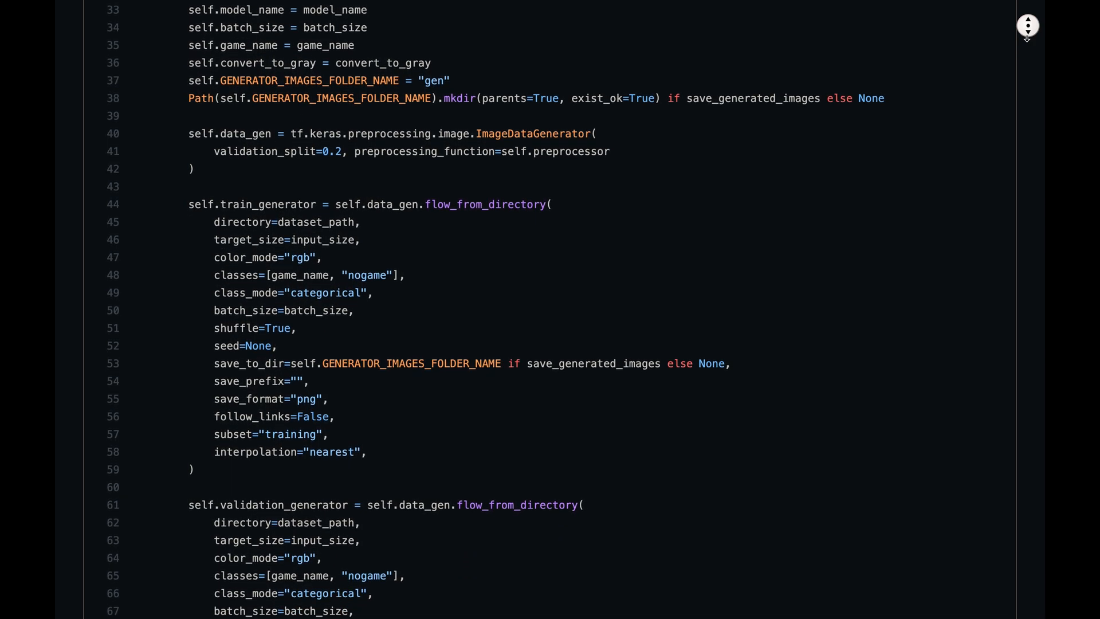
scroll("down", 3)
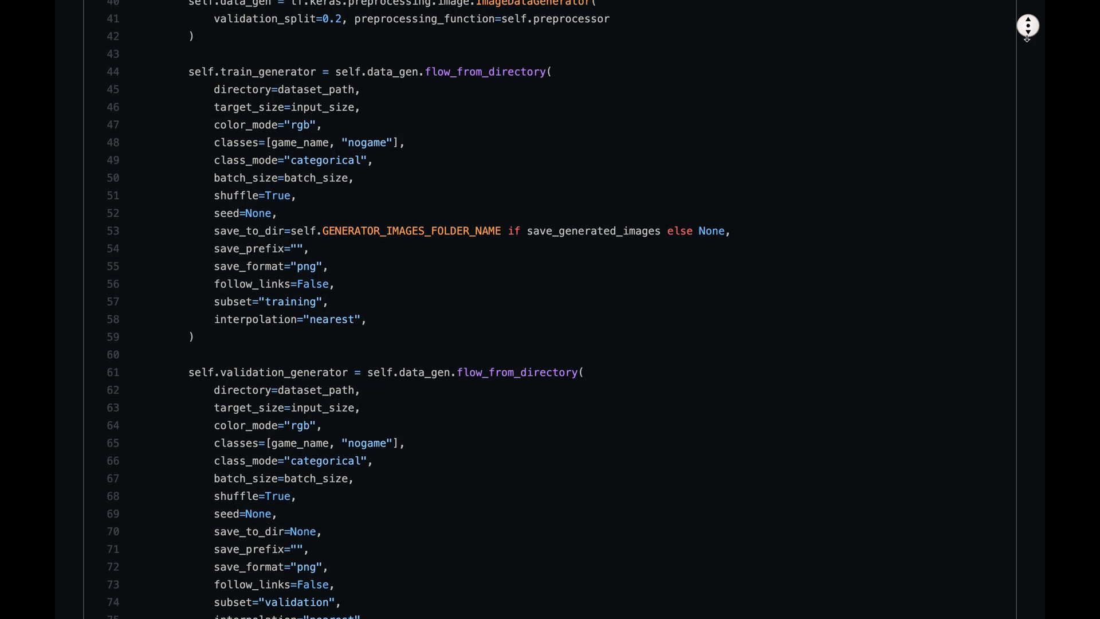
scroll("down", 3)
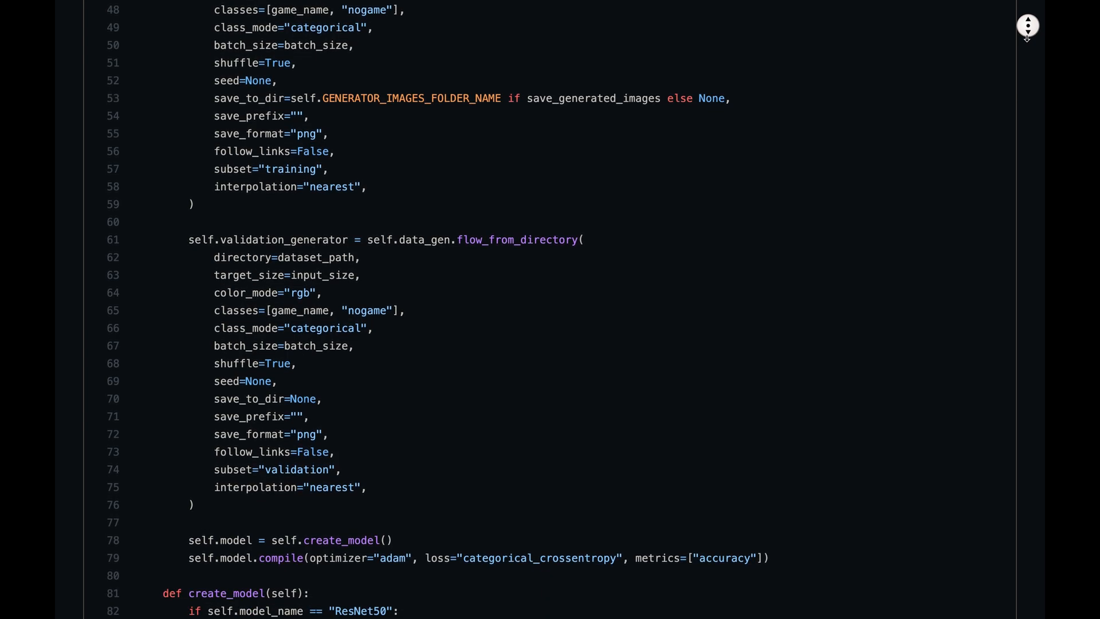
scroll("down", 3)
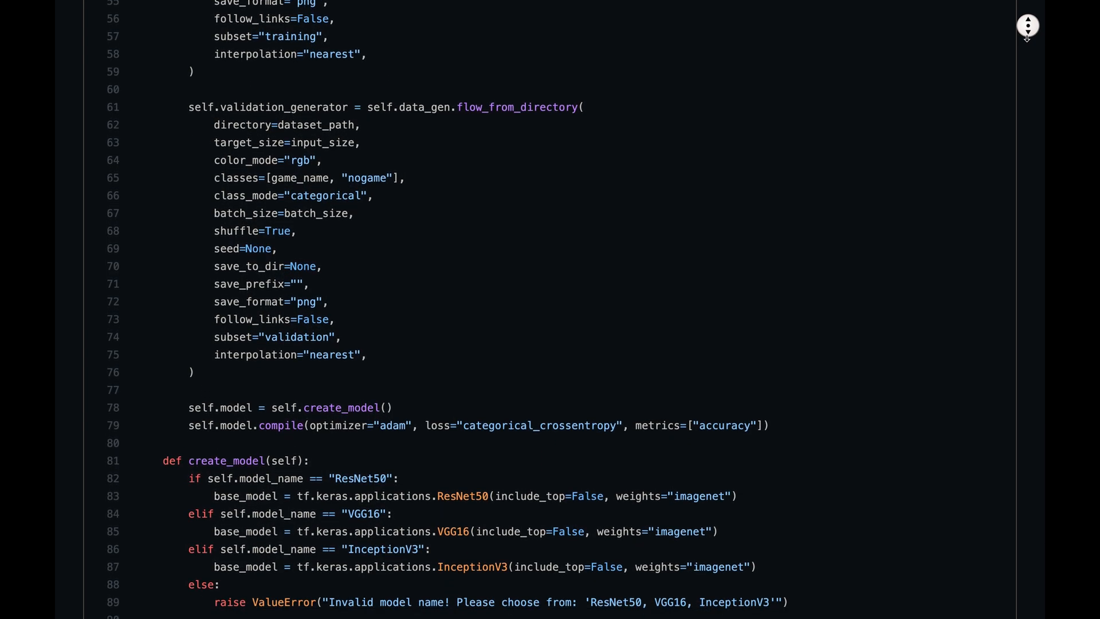
scroll("down", 3)
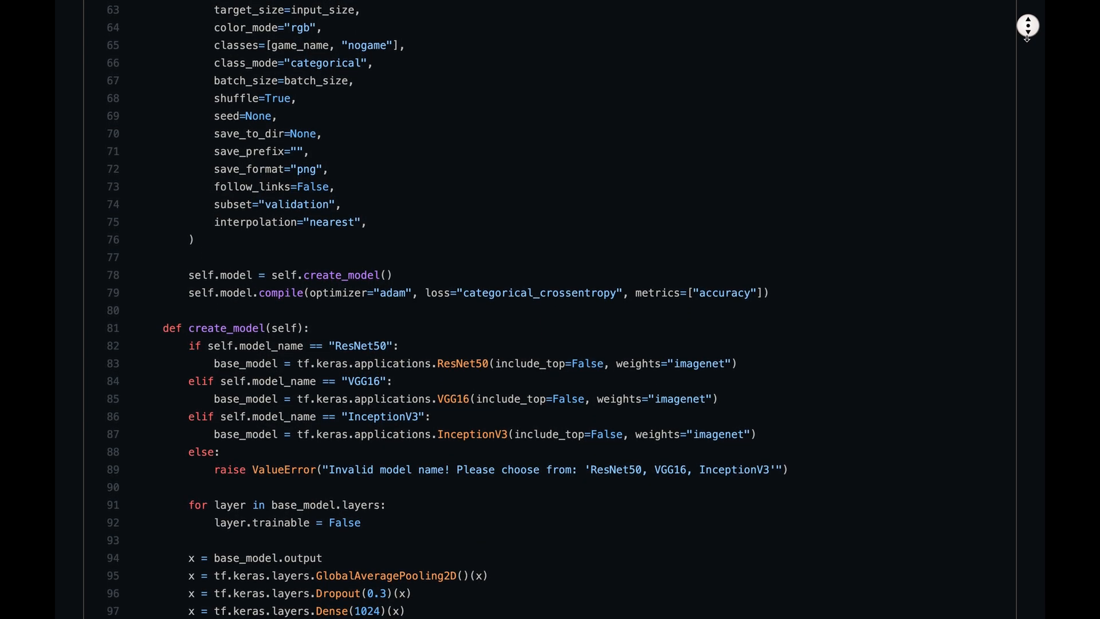
scroll("down", 3)
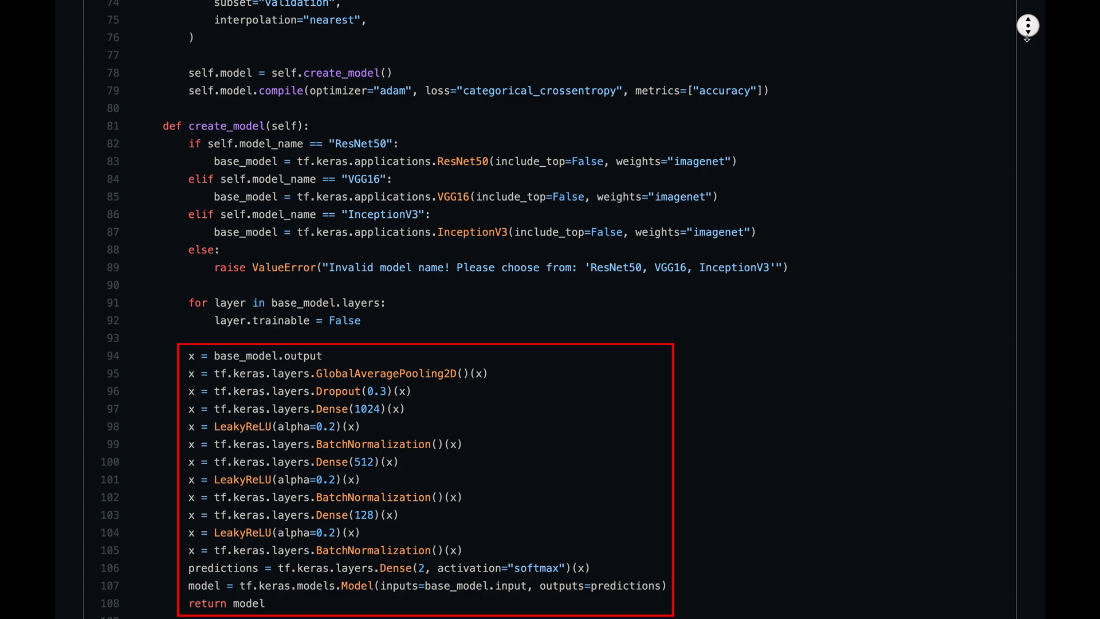
Step: Scroll through create_model's Dense, LeakyReLU and BatchNormalization layers down to def train
scroll("down", 3)
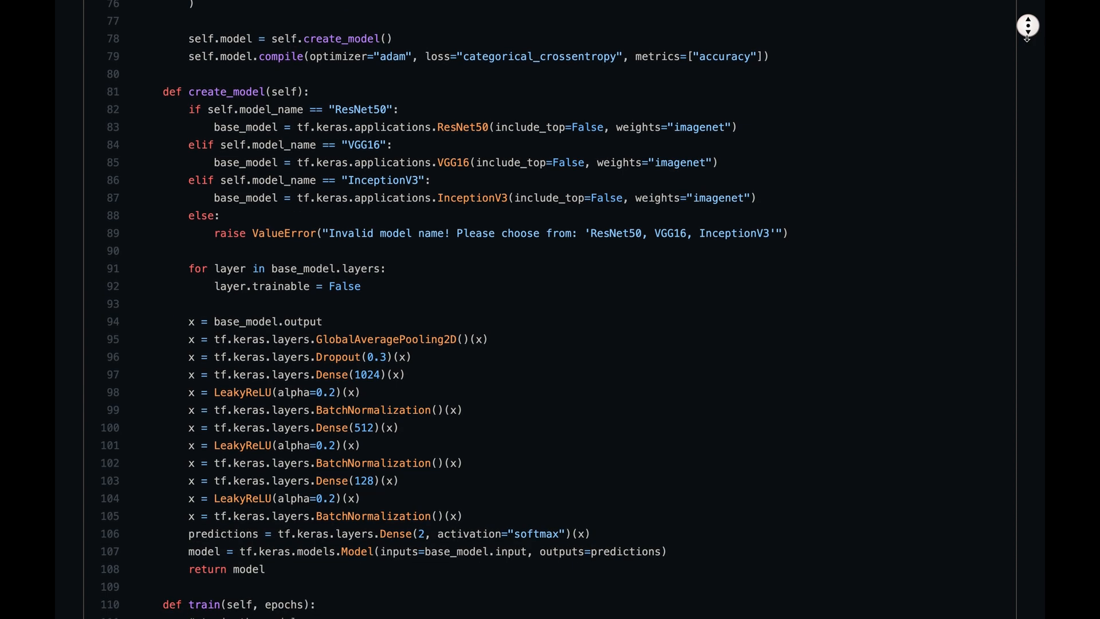
scroll("down", 3)
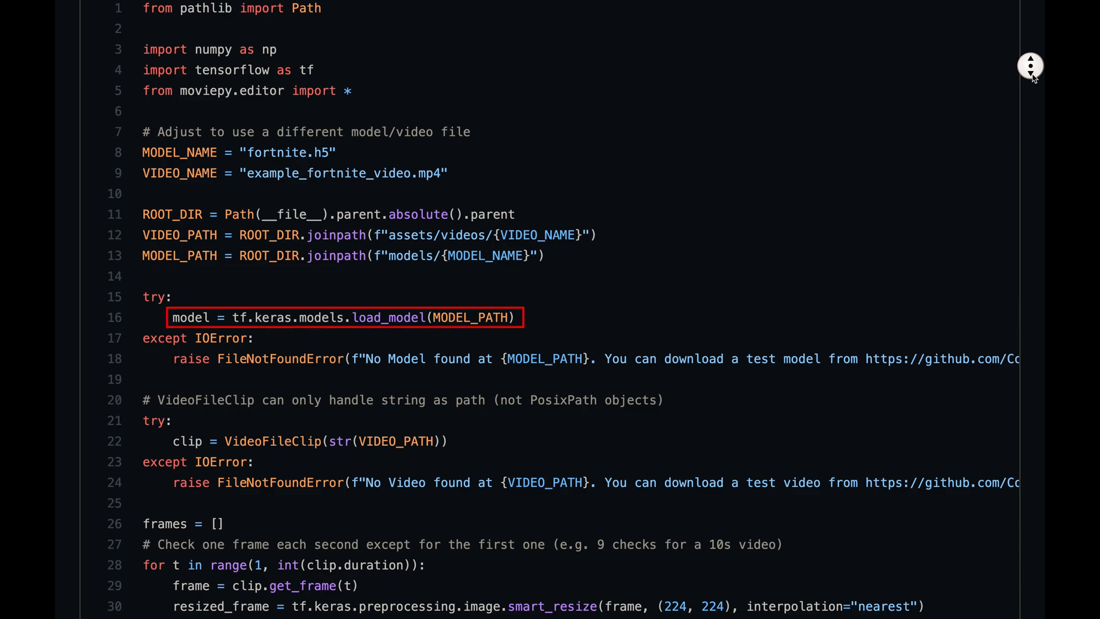
Step: Bring up predict.py and scroll from load_model of fortnite.h5 down to the smart_resize line
left_click(317, 440)
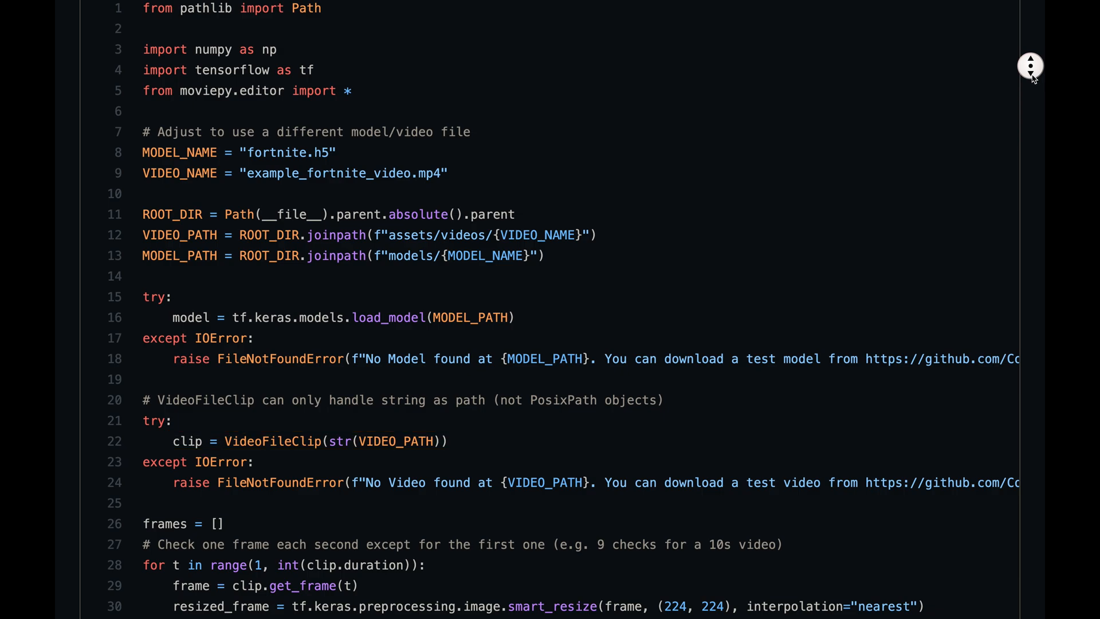
scroll("down", 3)
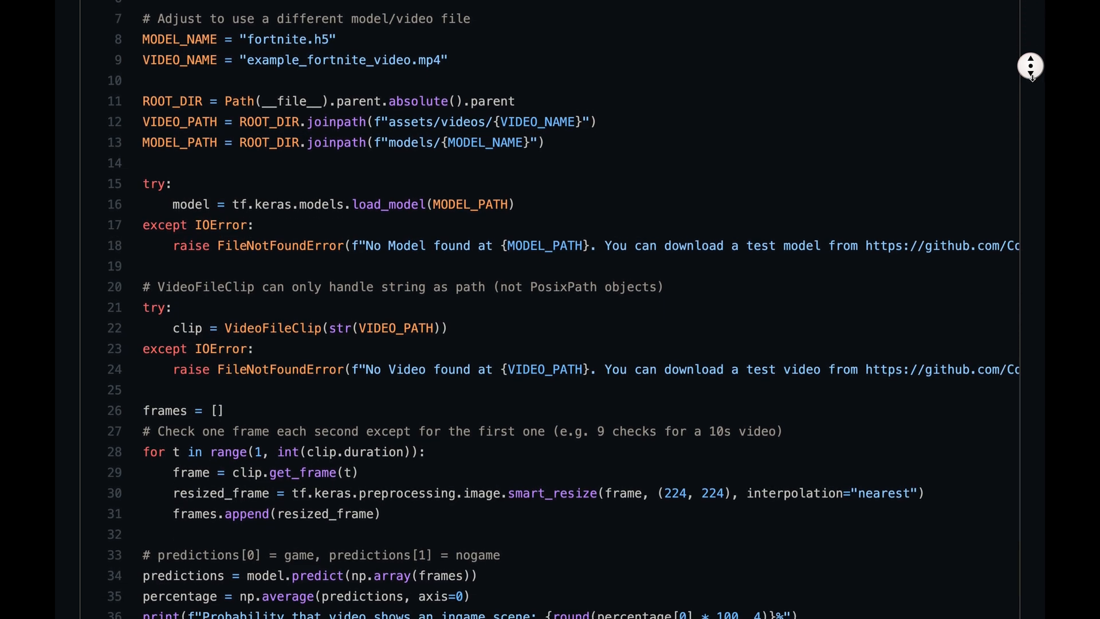
scroll("down", 3)
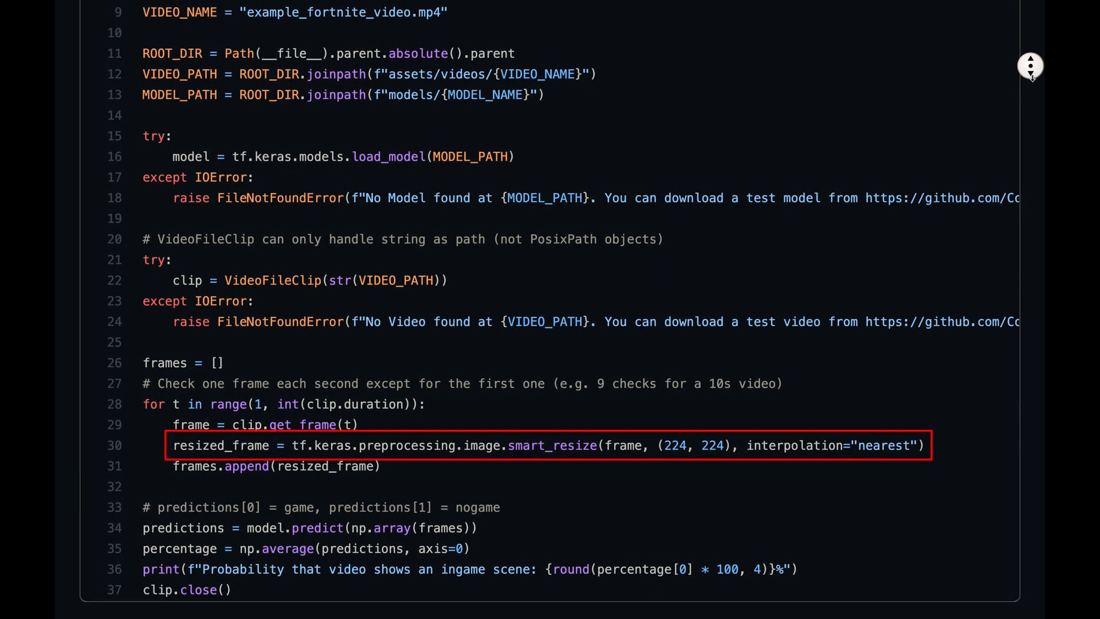